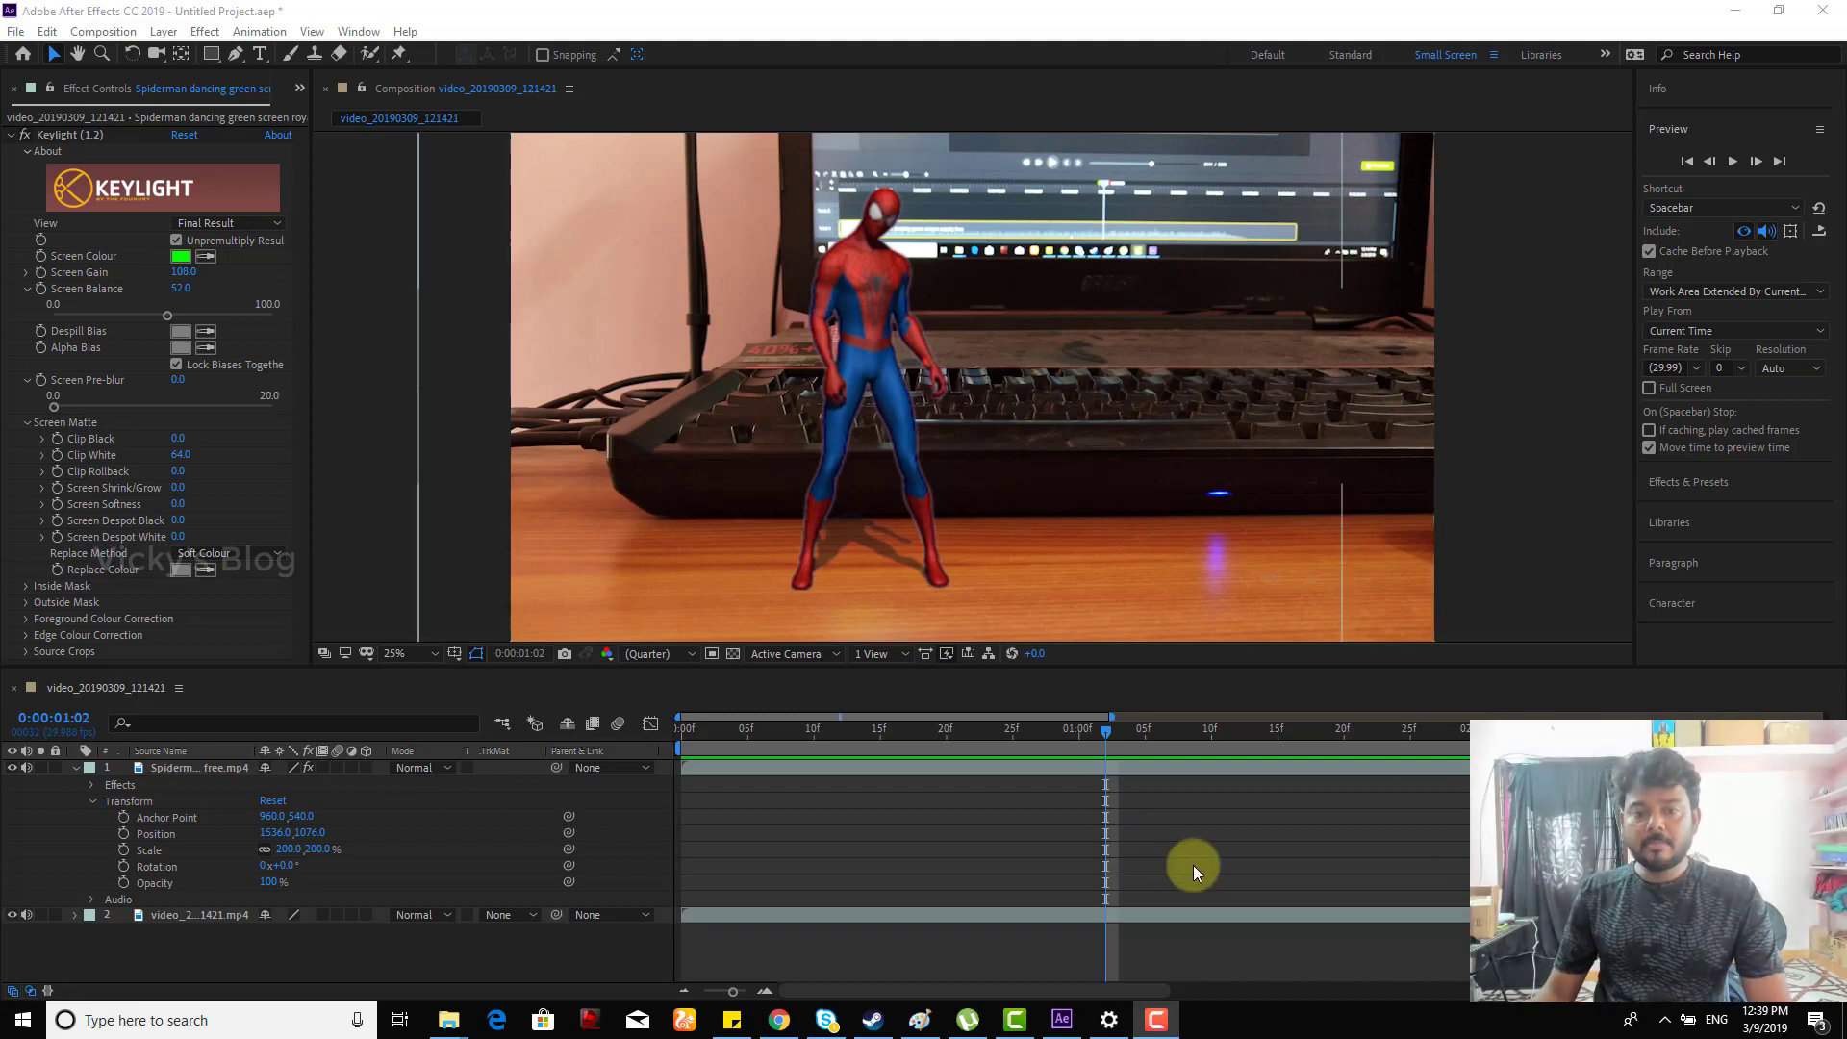
{"action": "mouse_move", "coordinate": [865, 570]}
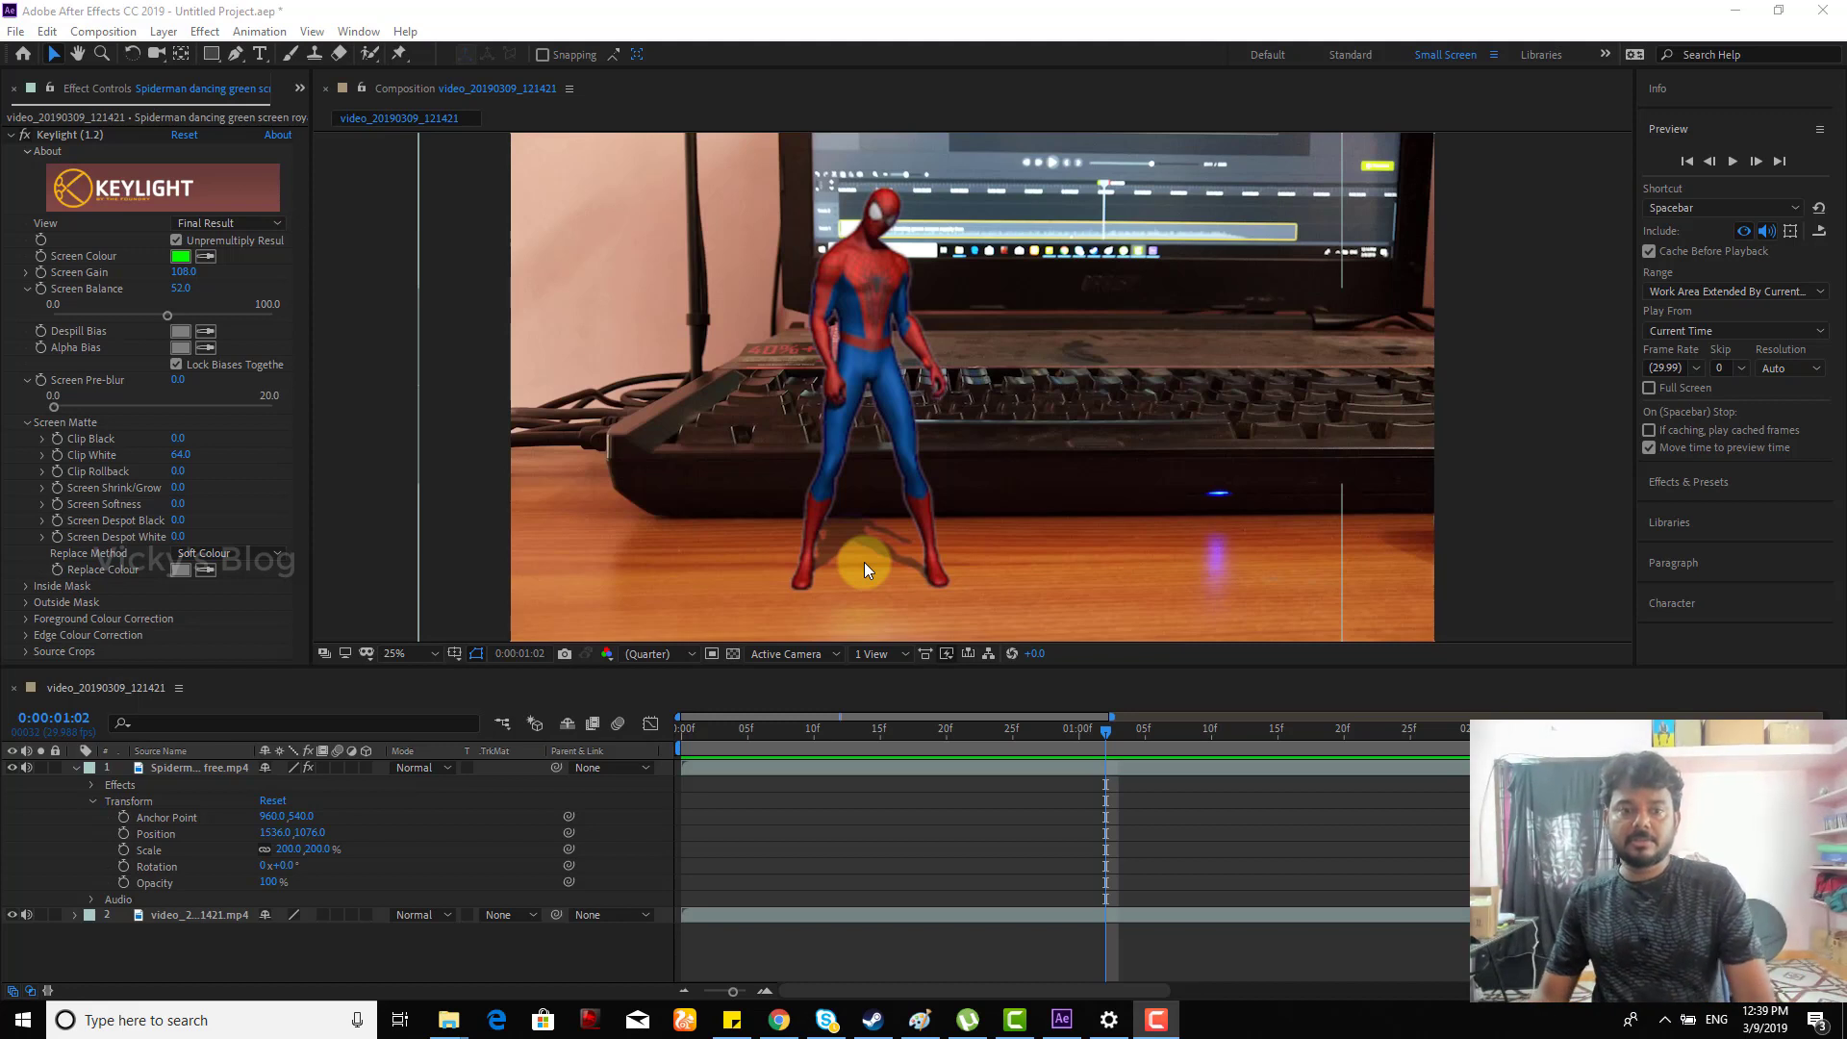
{"action": "mouse_move", "coordinate": [1077, 433]}
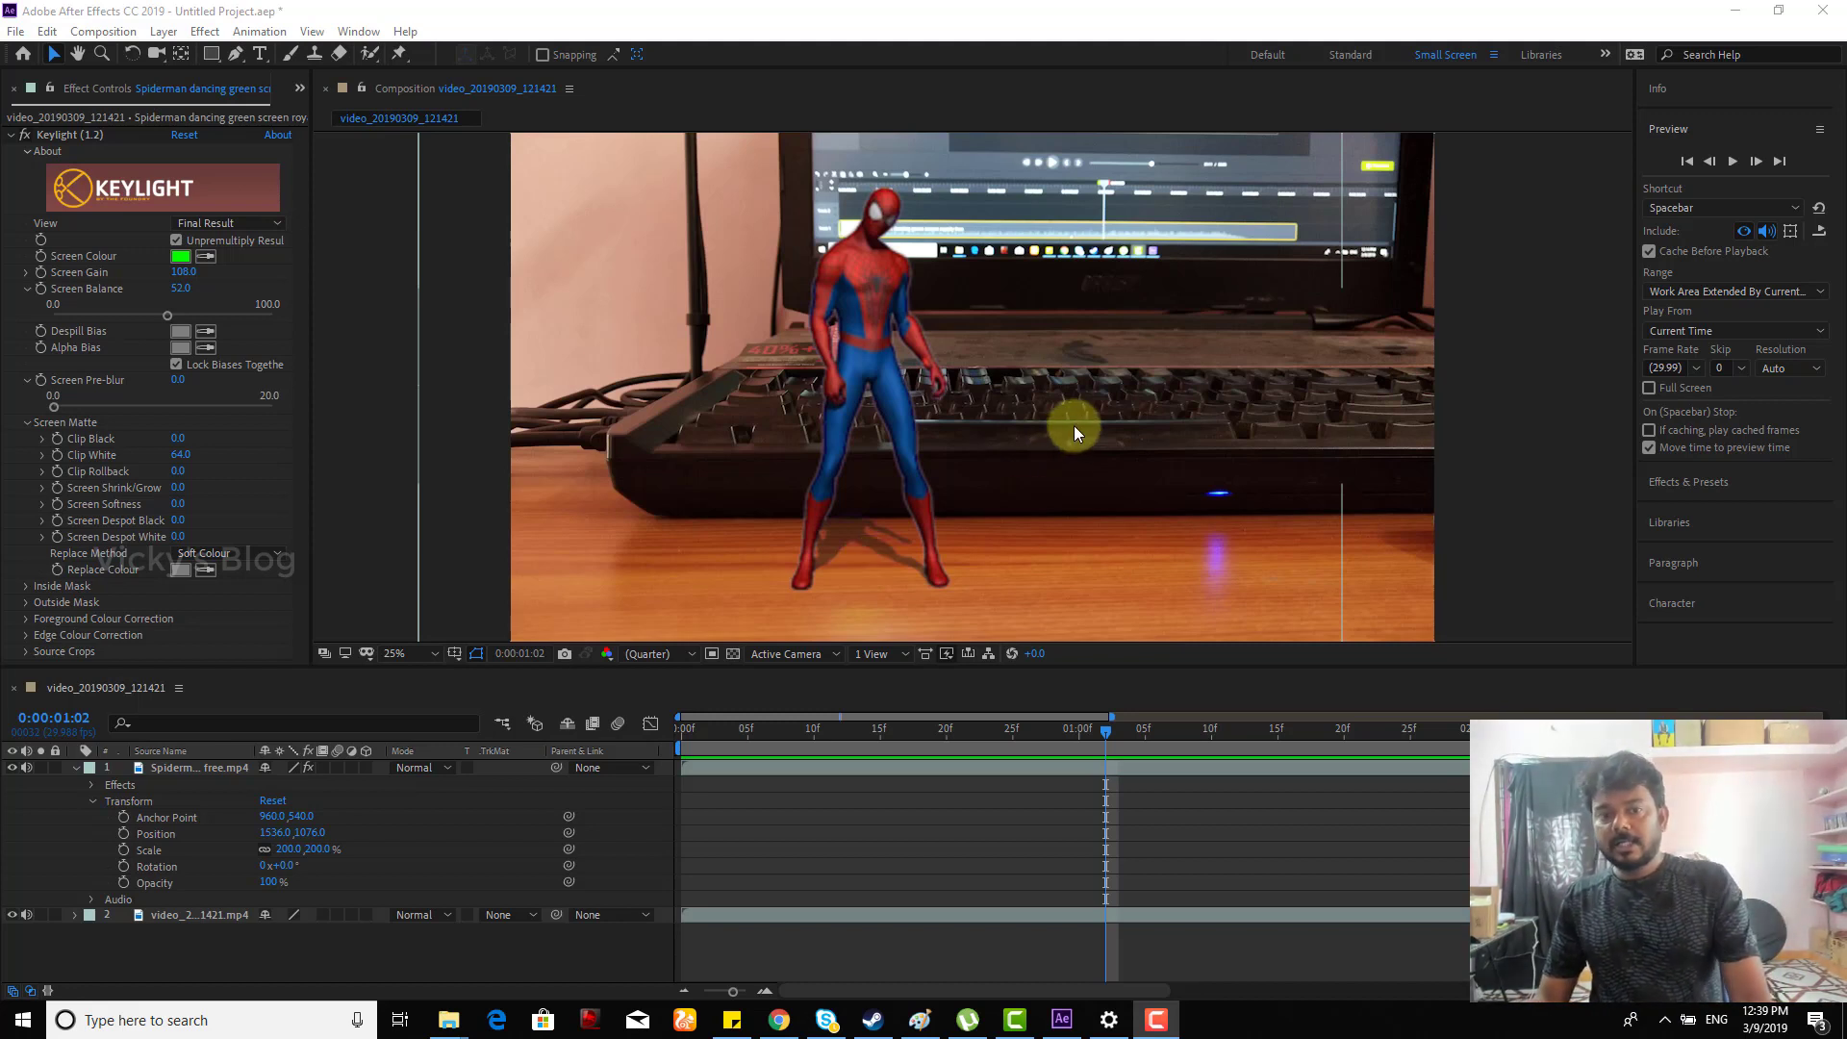
{"action": "mouse_move", "coordinate": [1082, 451]}
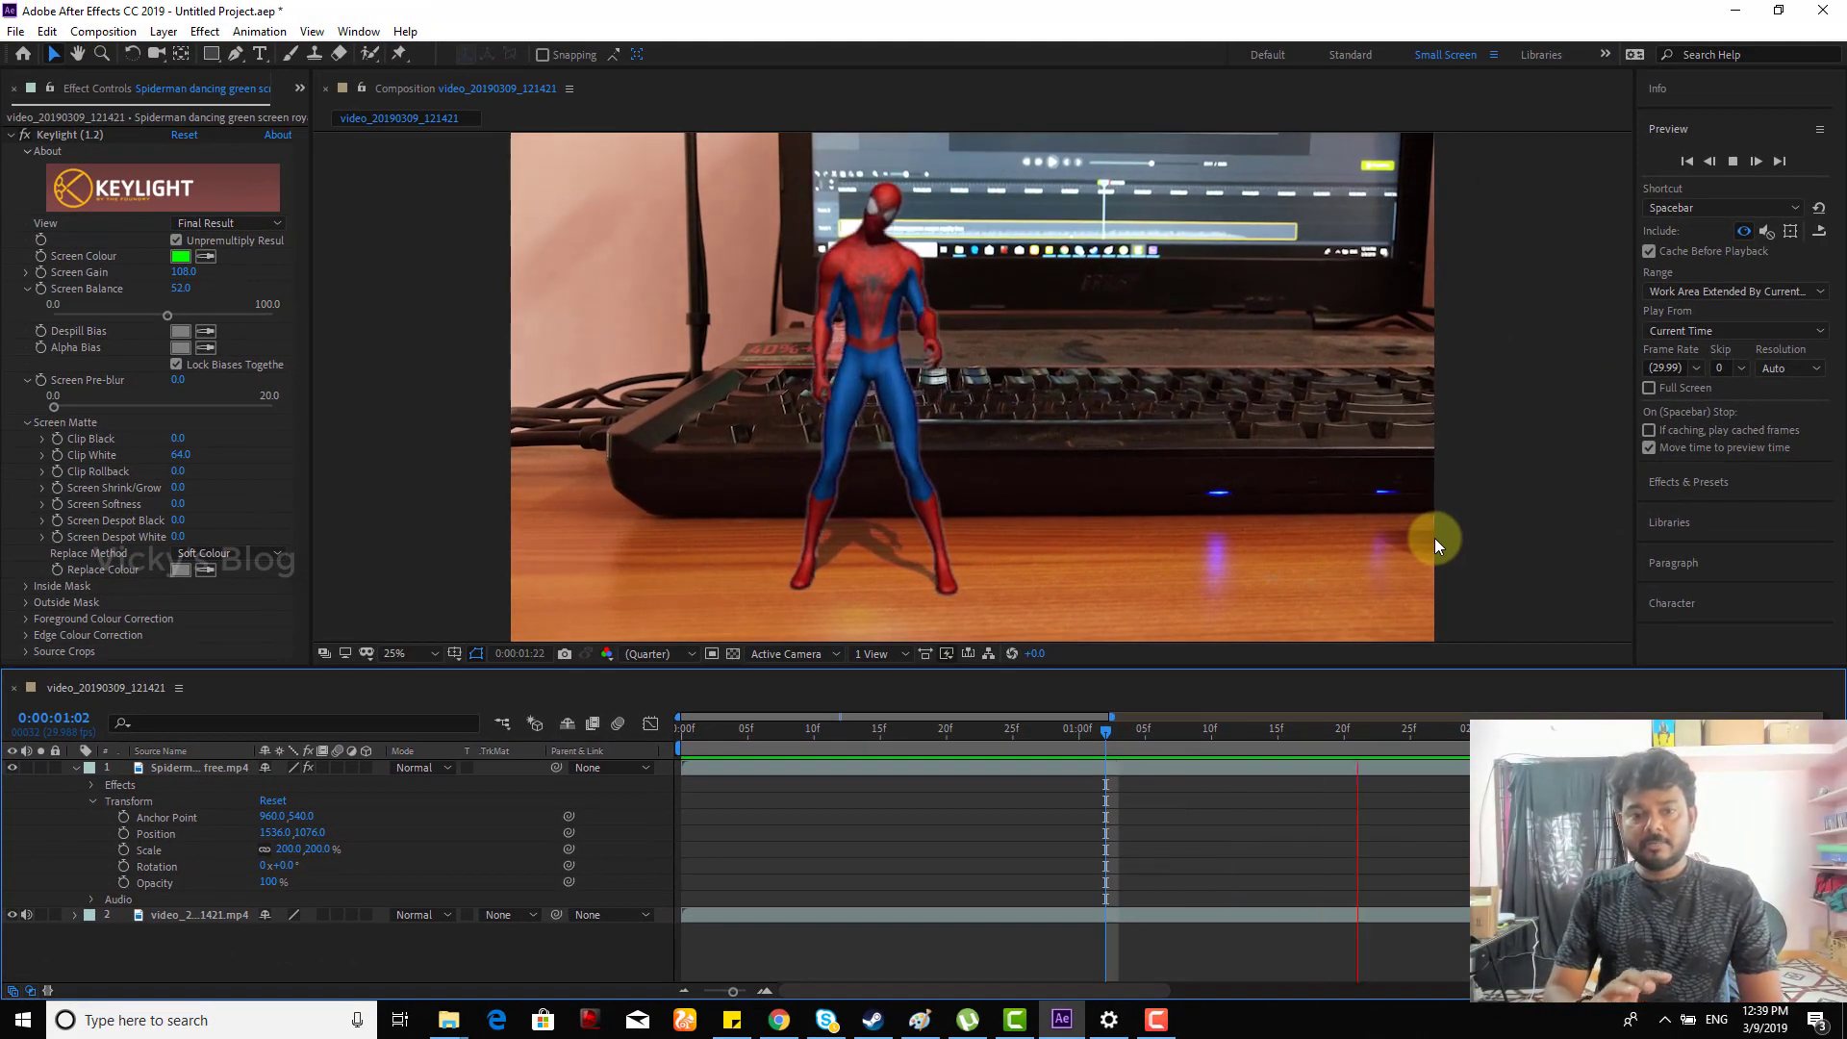
Reach Edit > Preferences to show Audio Hardware with Realtek speakers as default output
{"action": "left_click_drag", "start_coordinate": [1105, 732], "coordinate": [1253, 731]}
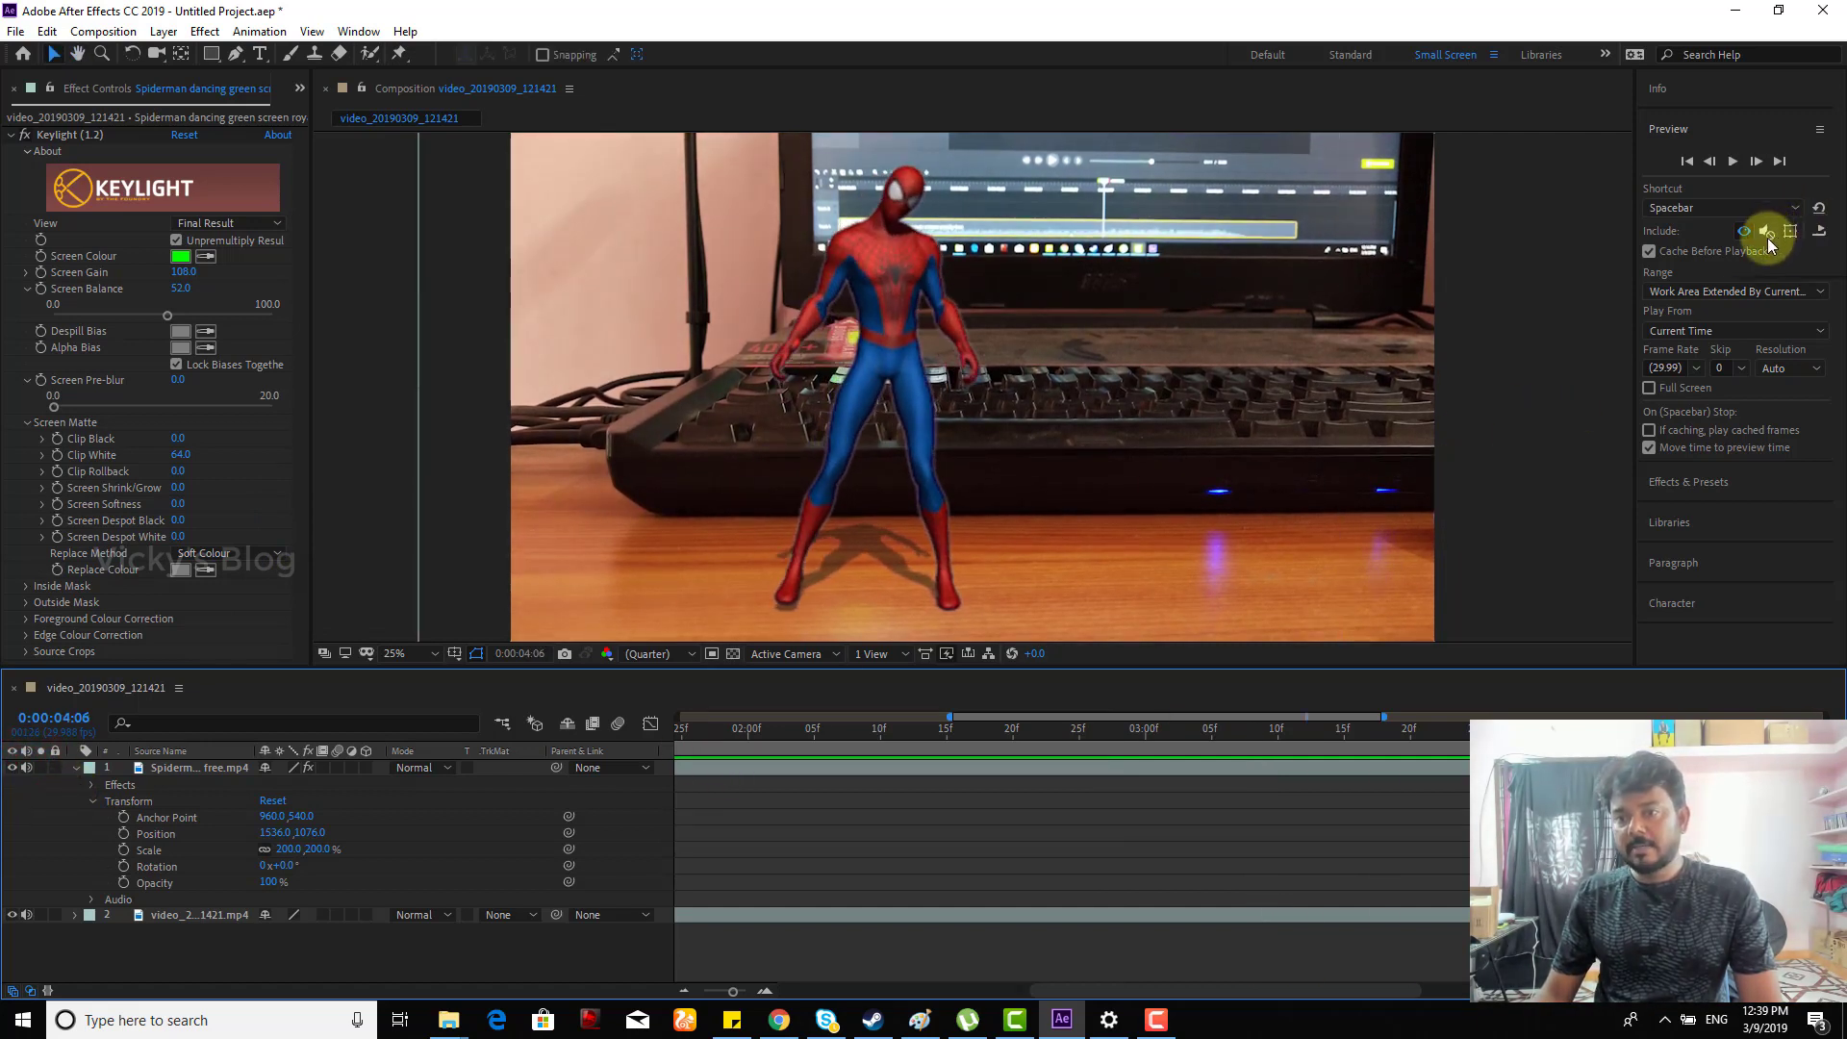
{"action": "mouse_move", "coordinate": [1769, 231]}
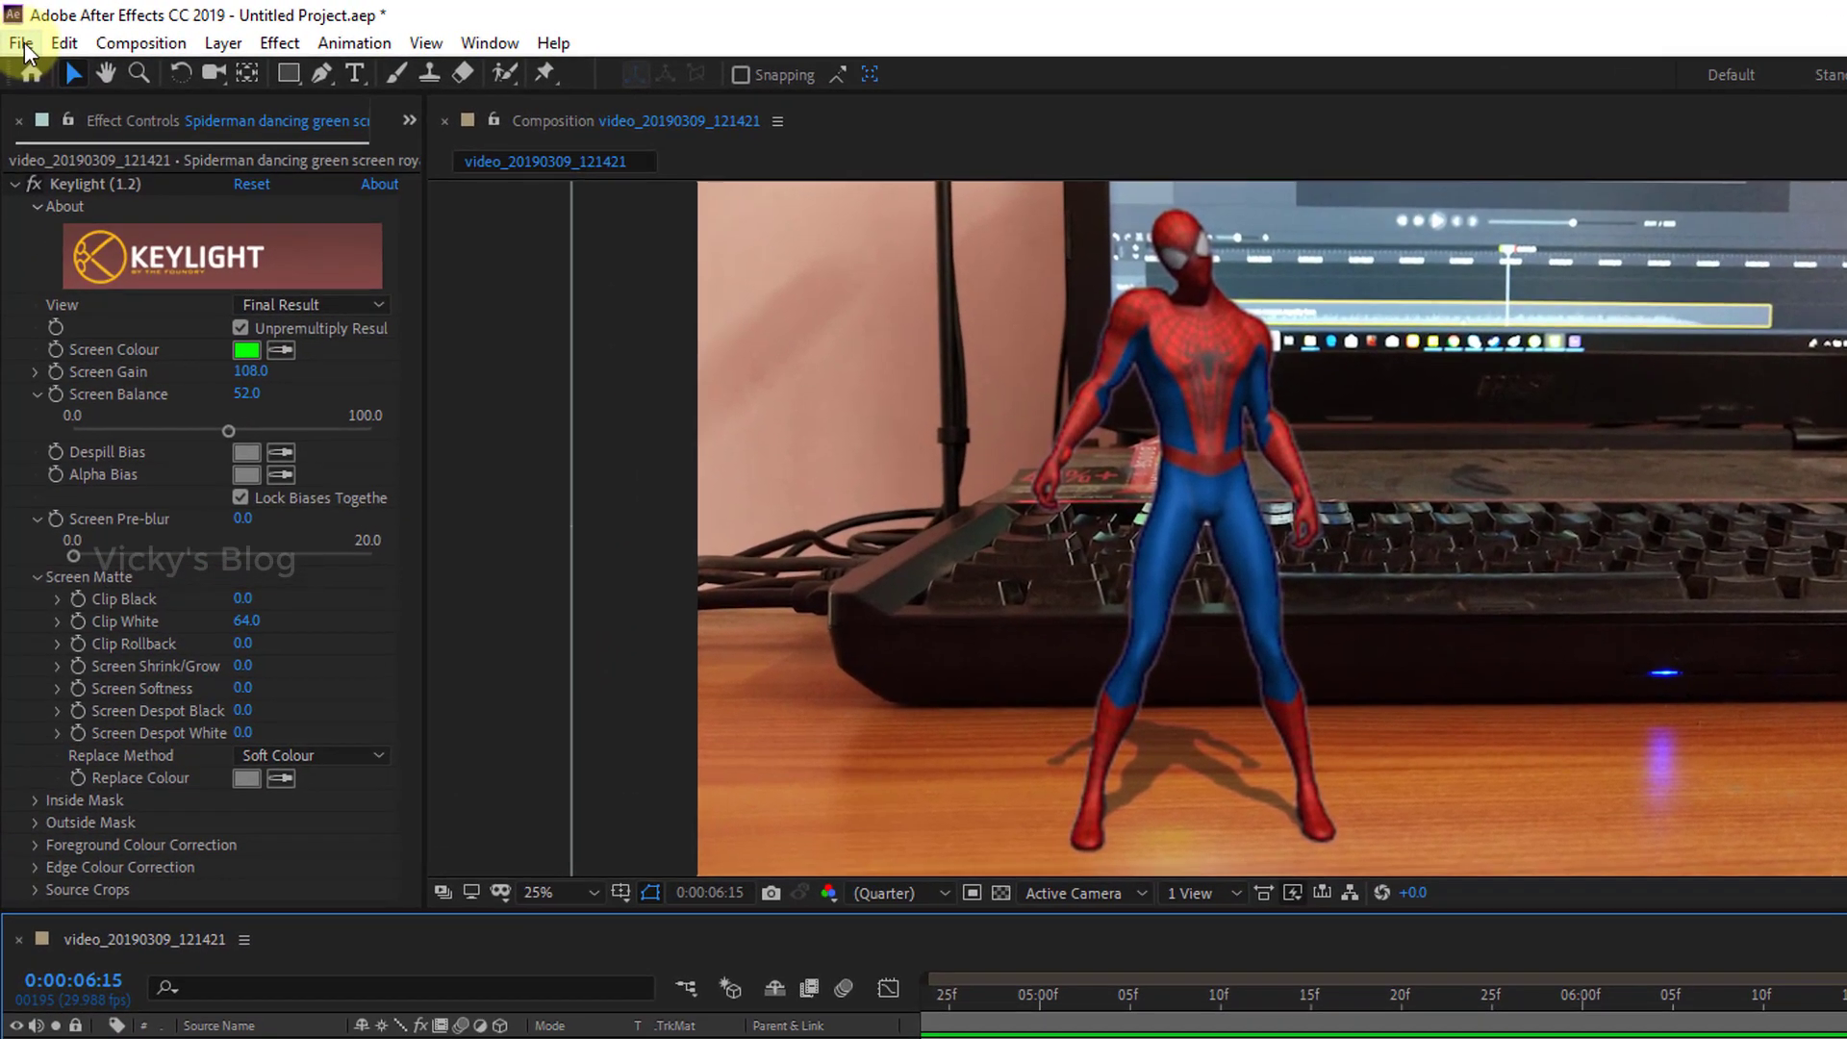
{"action": "left_click", "coordinate": [23, 43]}
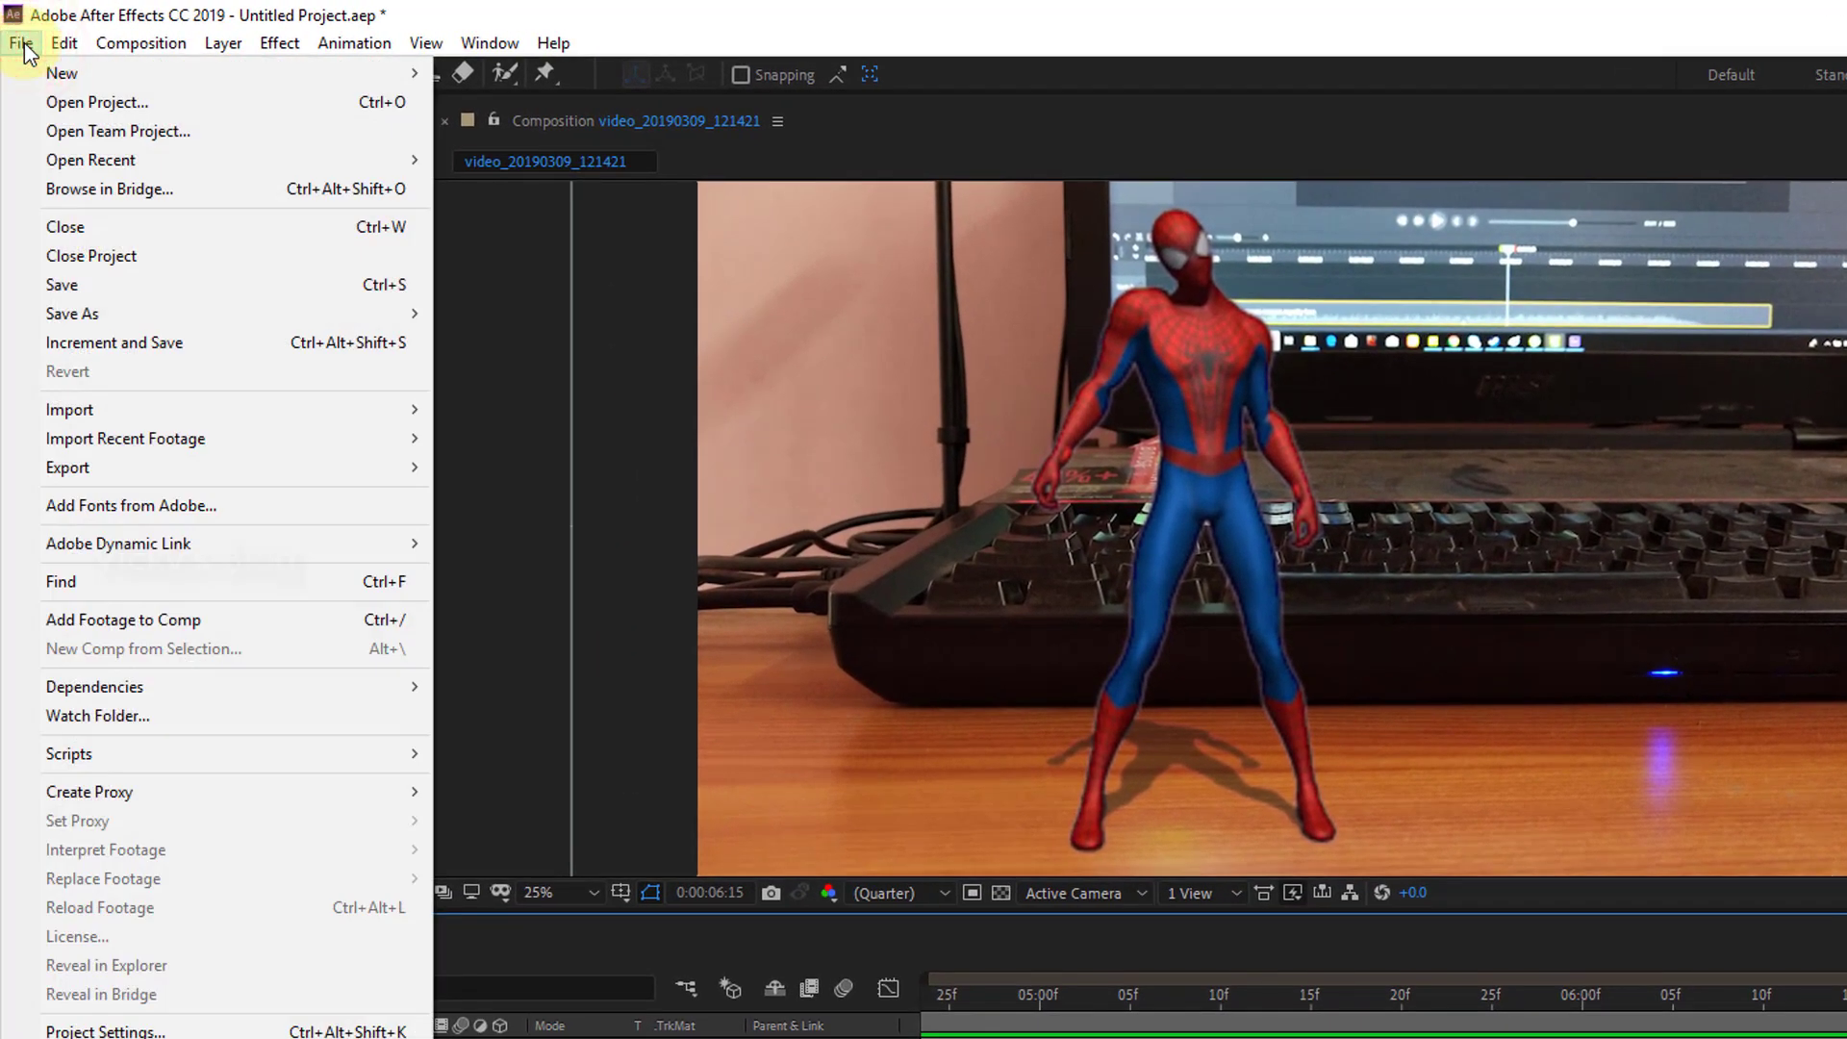
{"action": "left_click", "coordinate": [62, 43]}
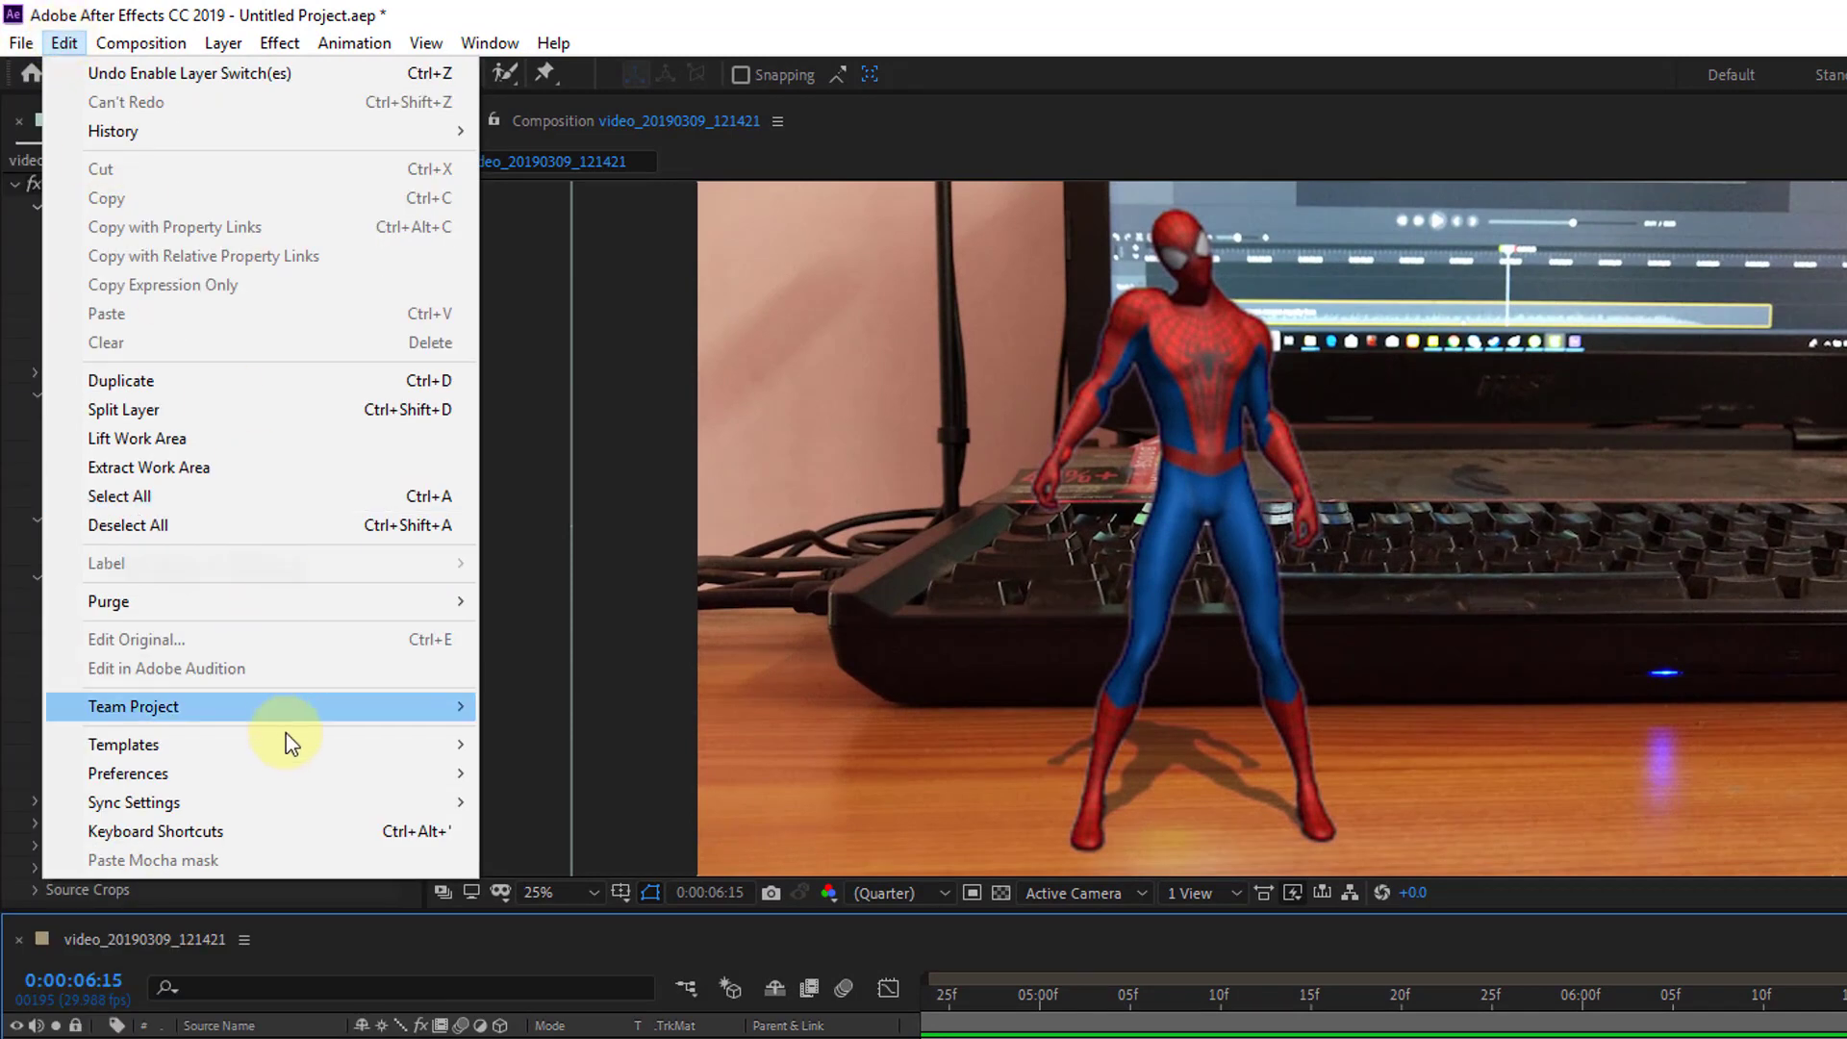
{"action": "left_click", "coordinate": [127, 774]}
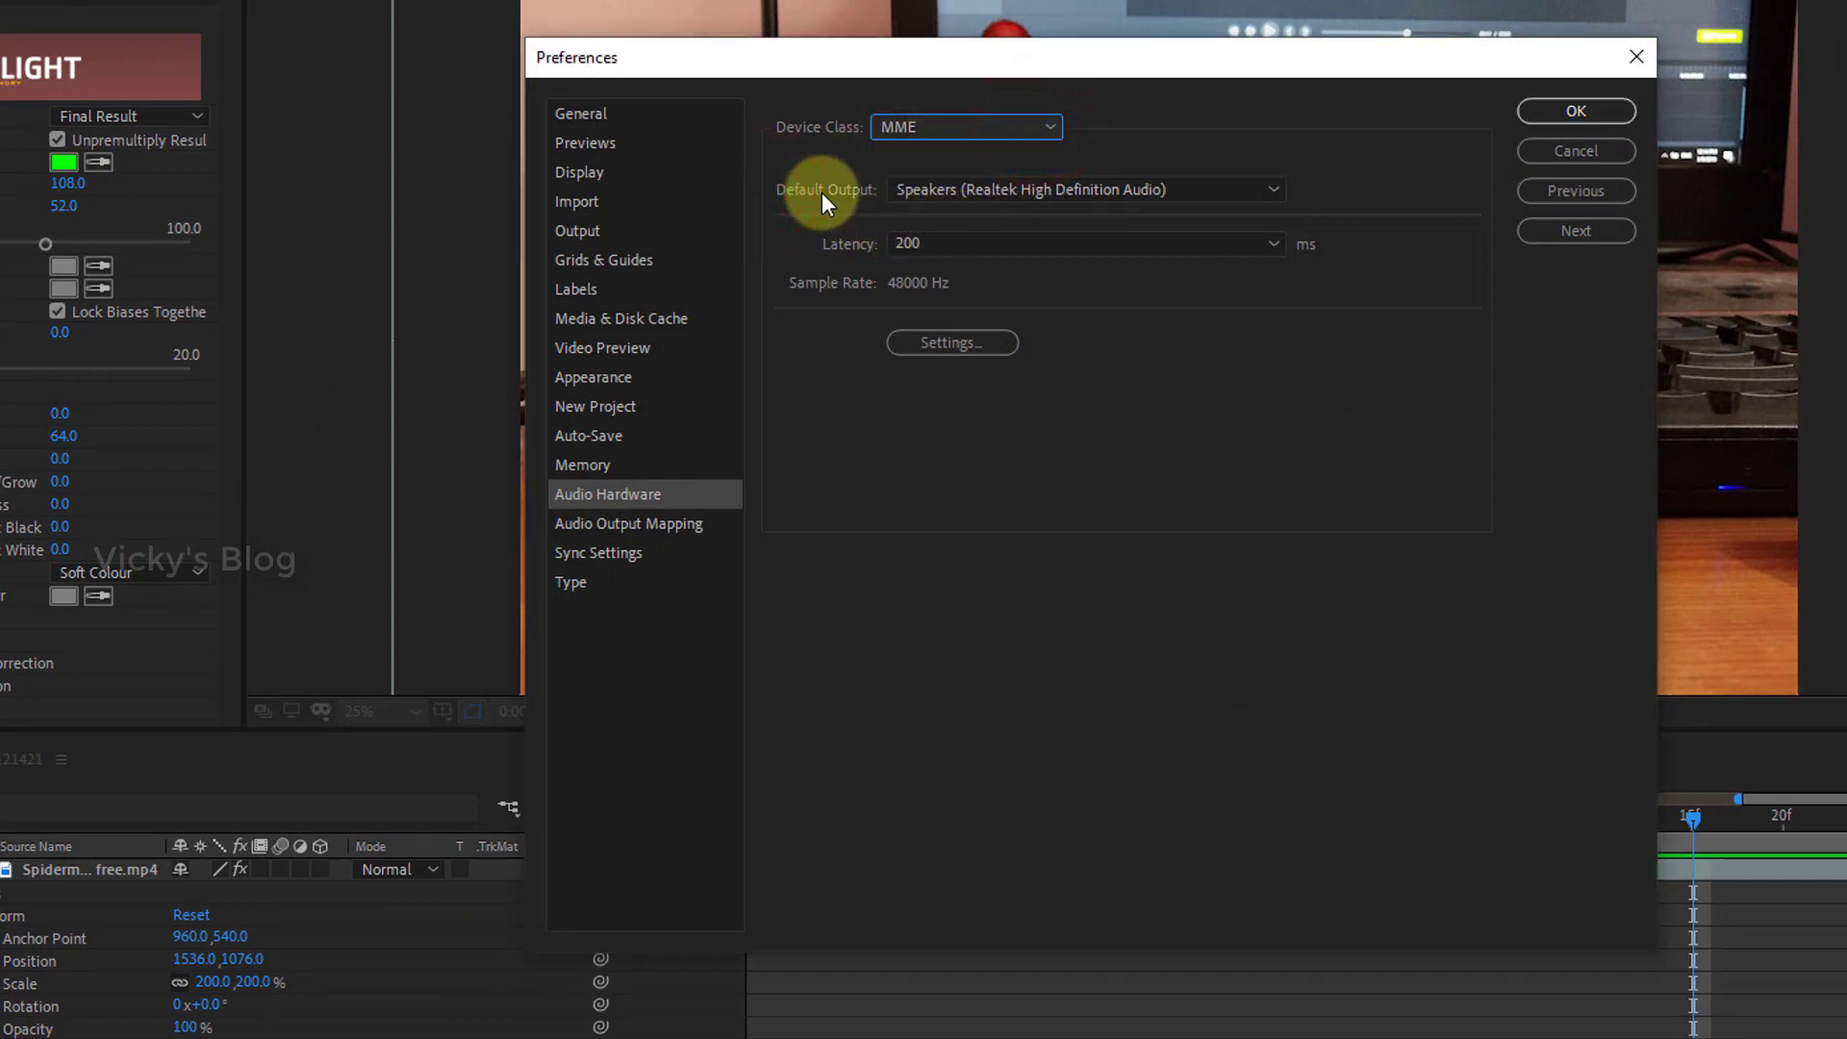
{"action": "mouse_move", "coordinate": [1201, 204]}
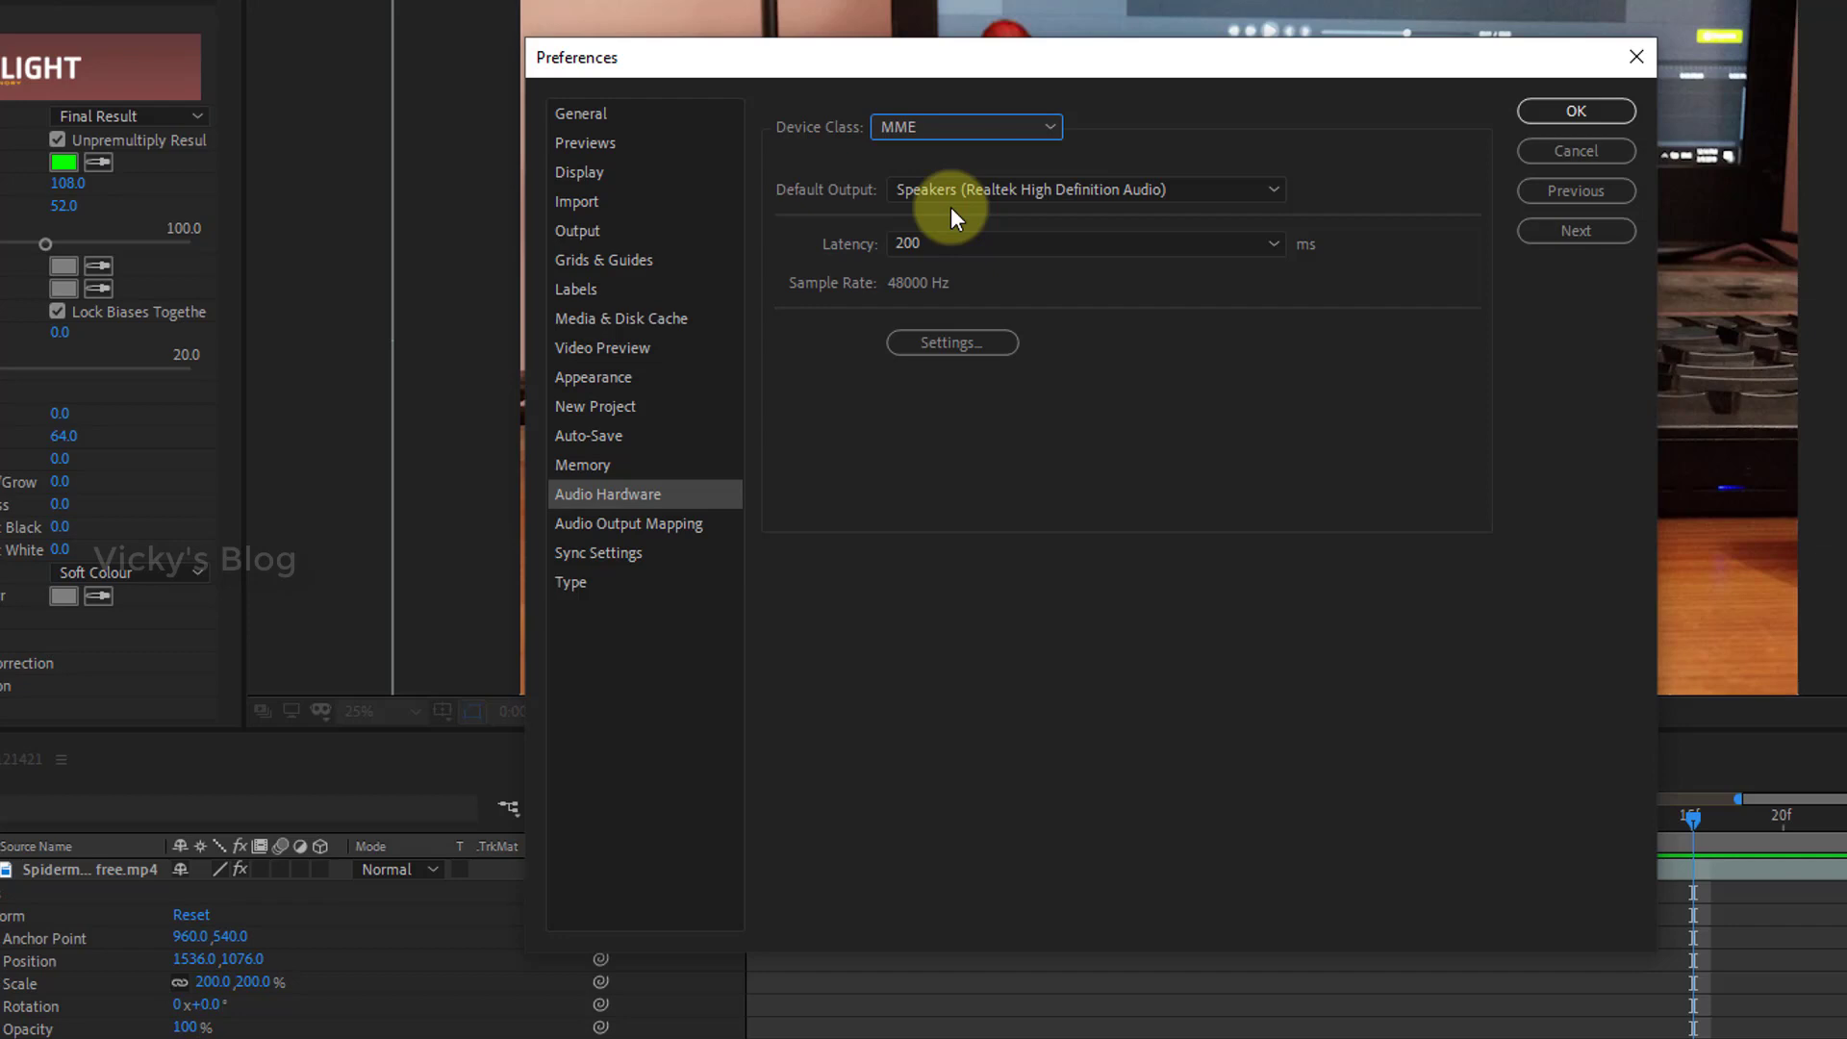
Switch Default Output to Headphones (ZEB-JUKE BAE 3 Stereo) and accept the device-change warning
{"action": "left_click", "coordinate": [1085, 189]}
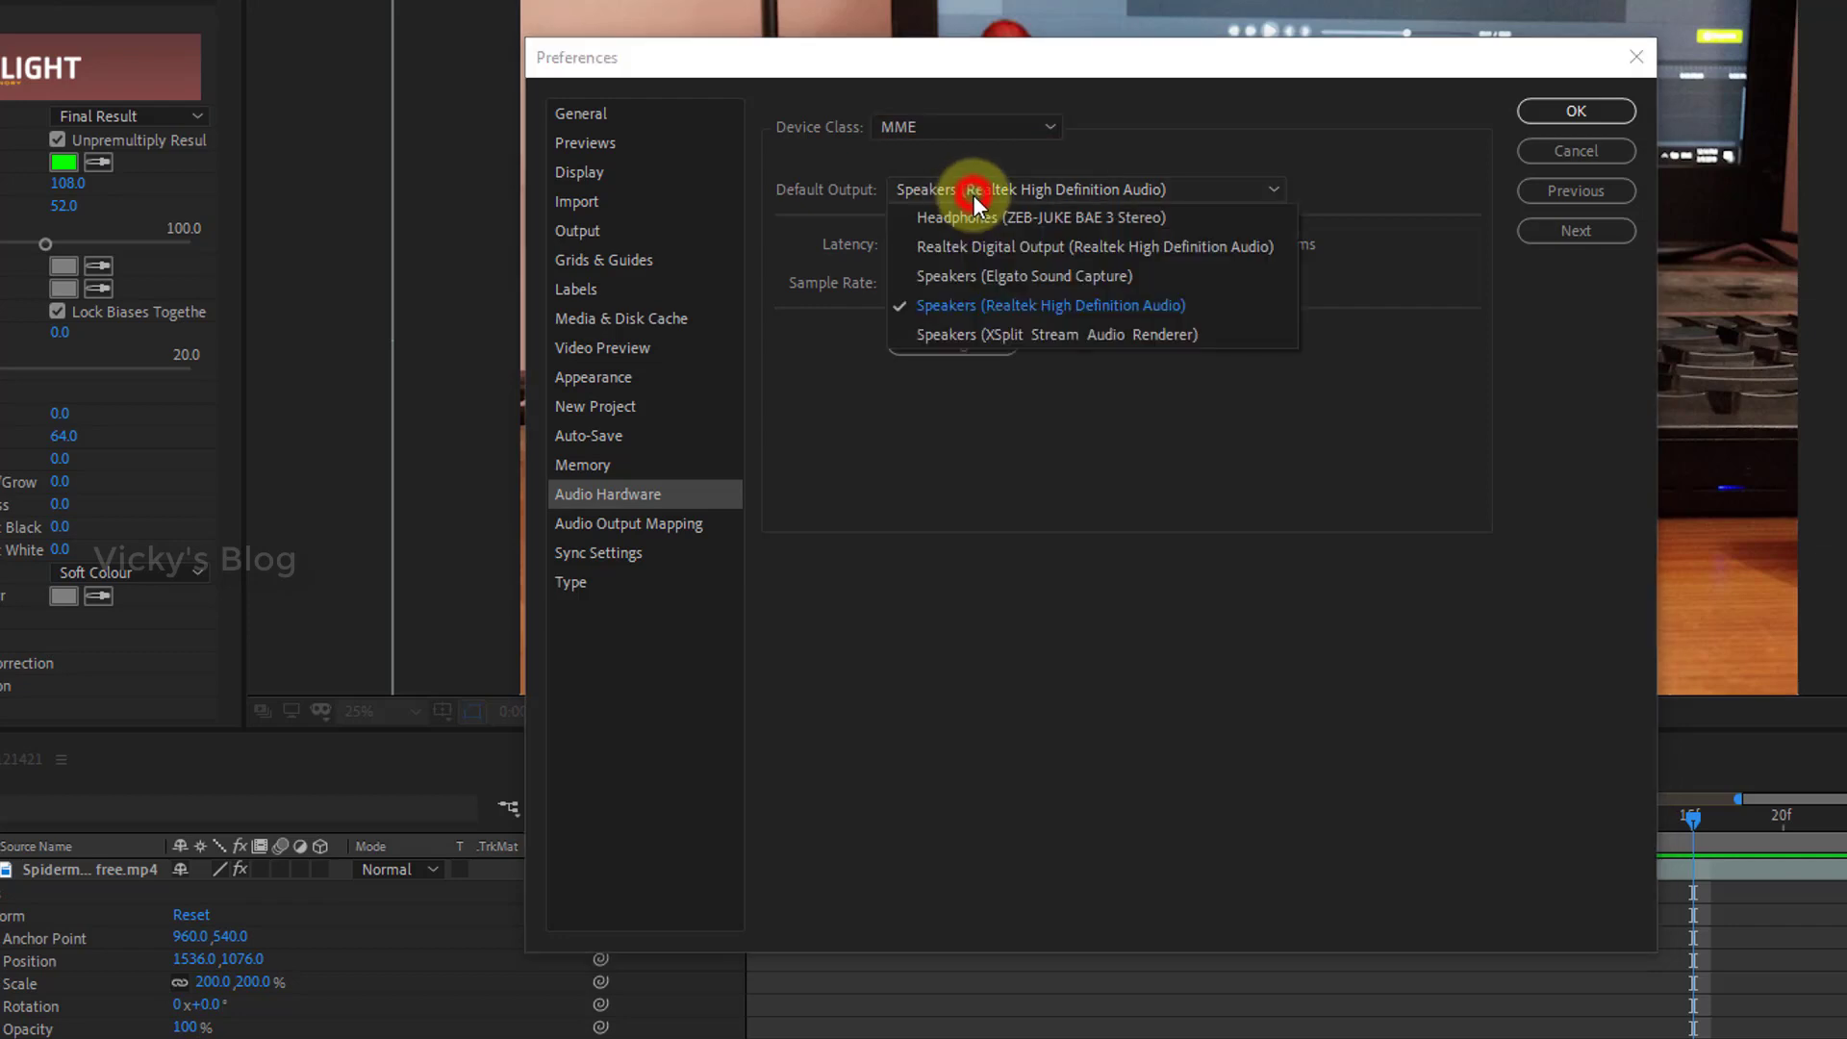
{"action": "mouse_move", "coordinate": [1077, 235]}
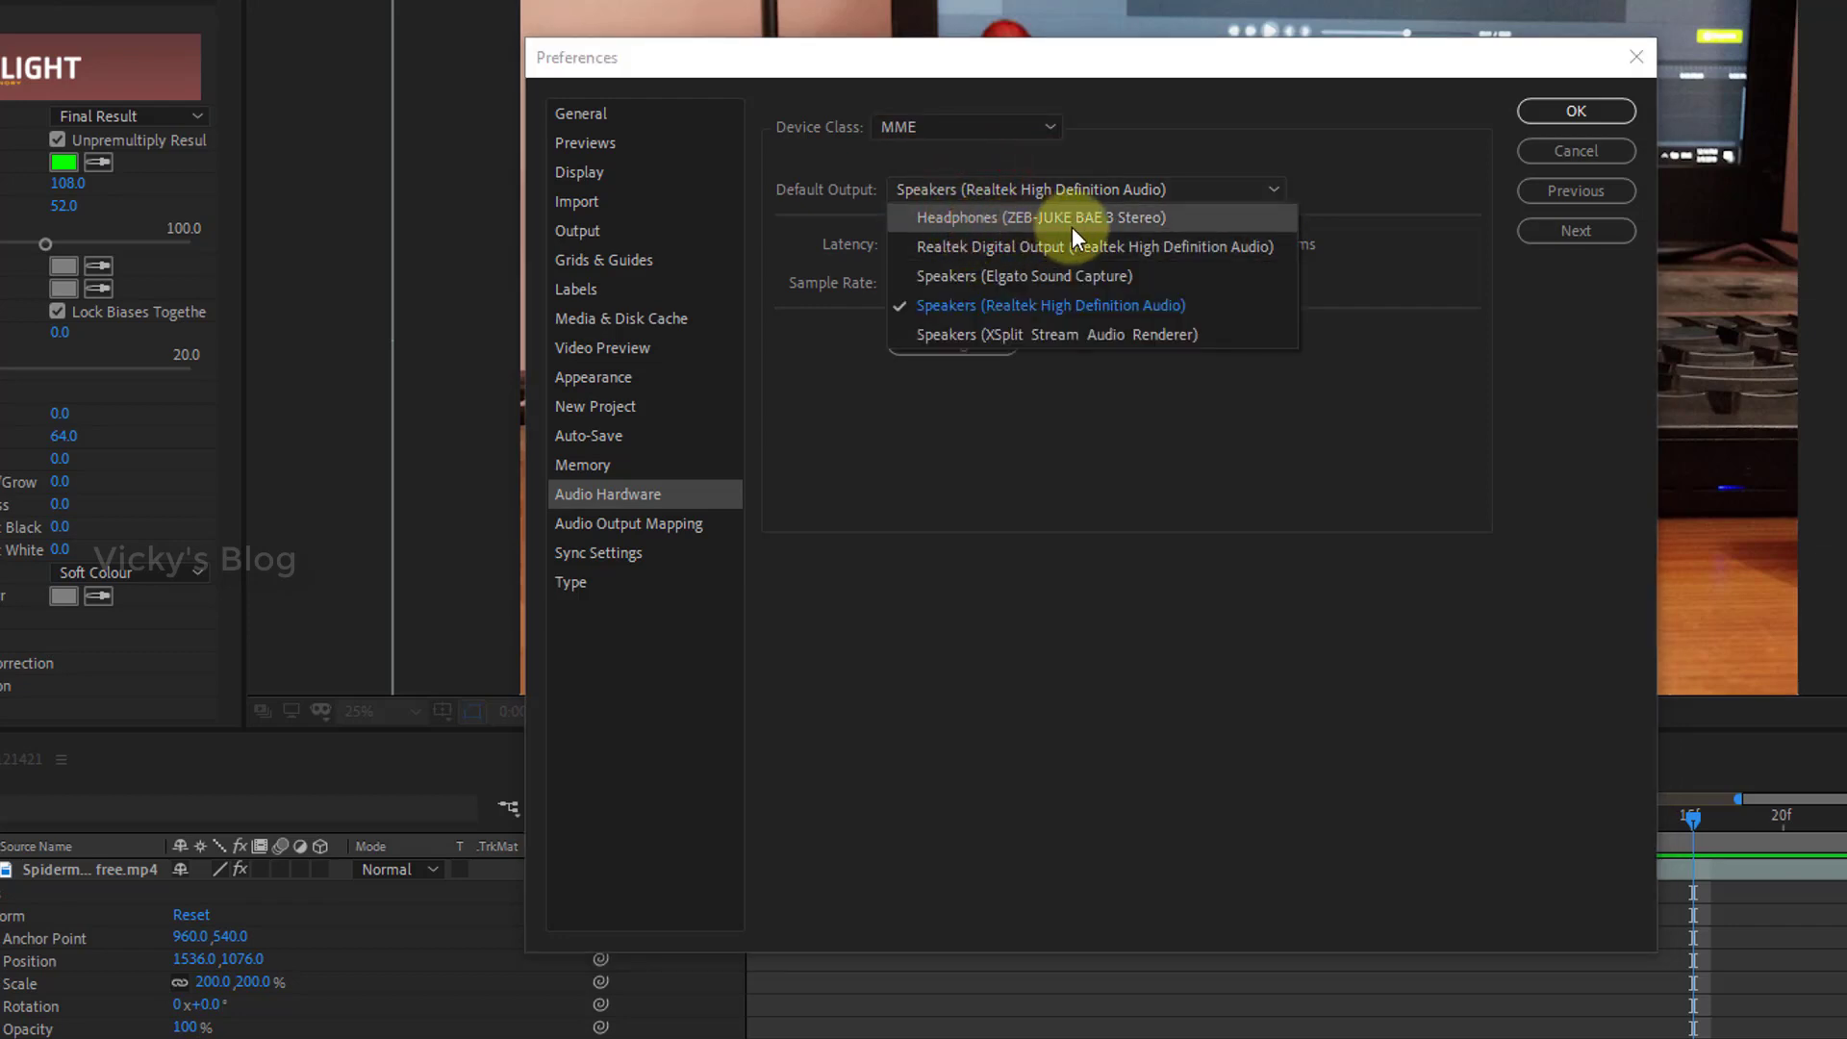
{"action": "mouse_move", "coordinate": [1162, 229]}
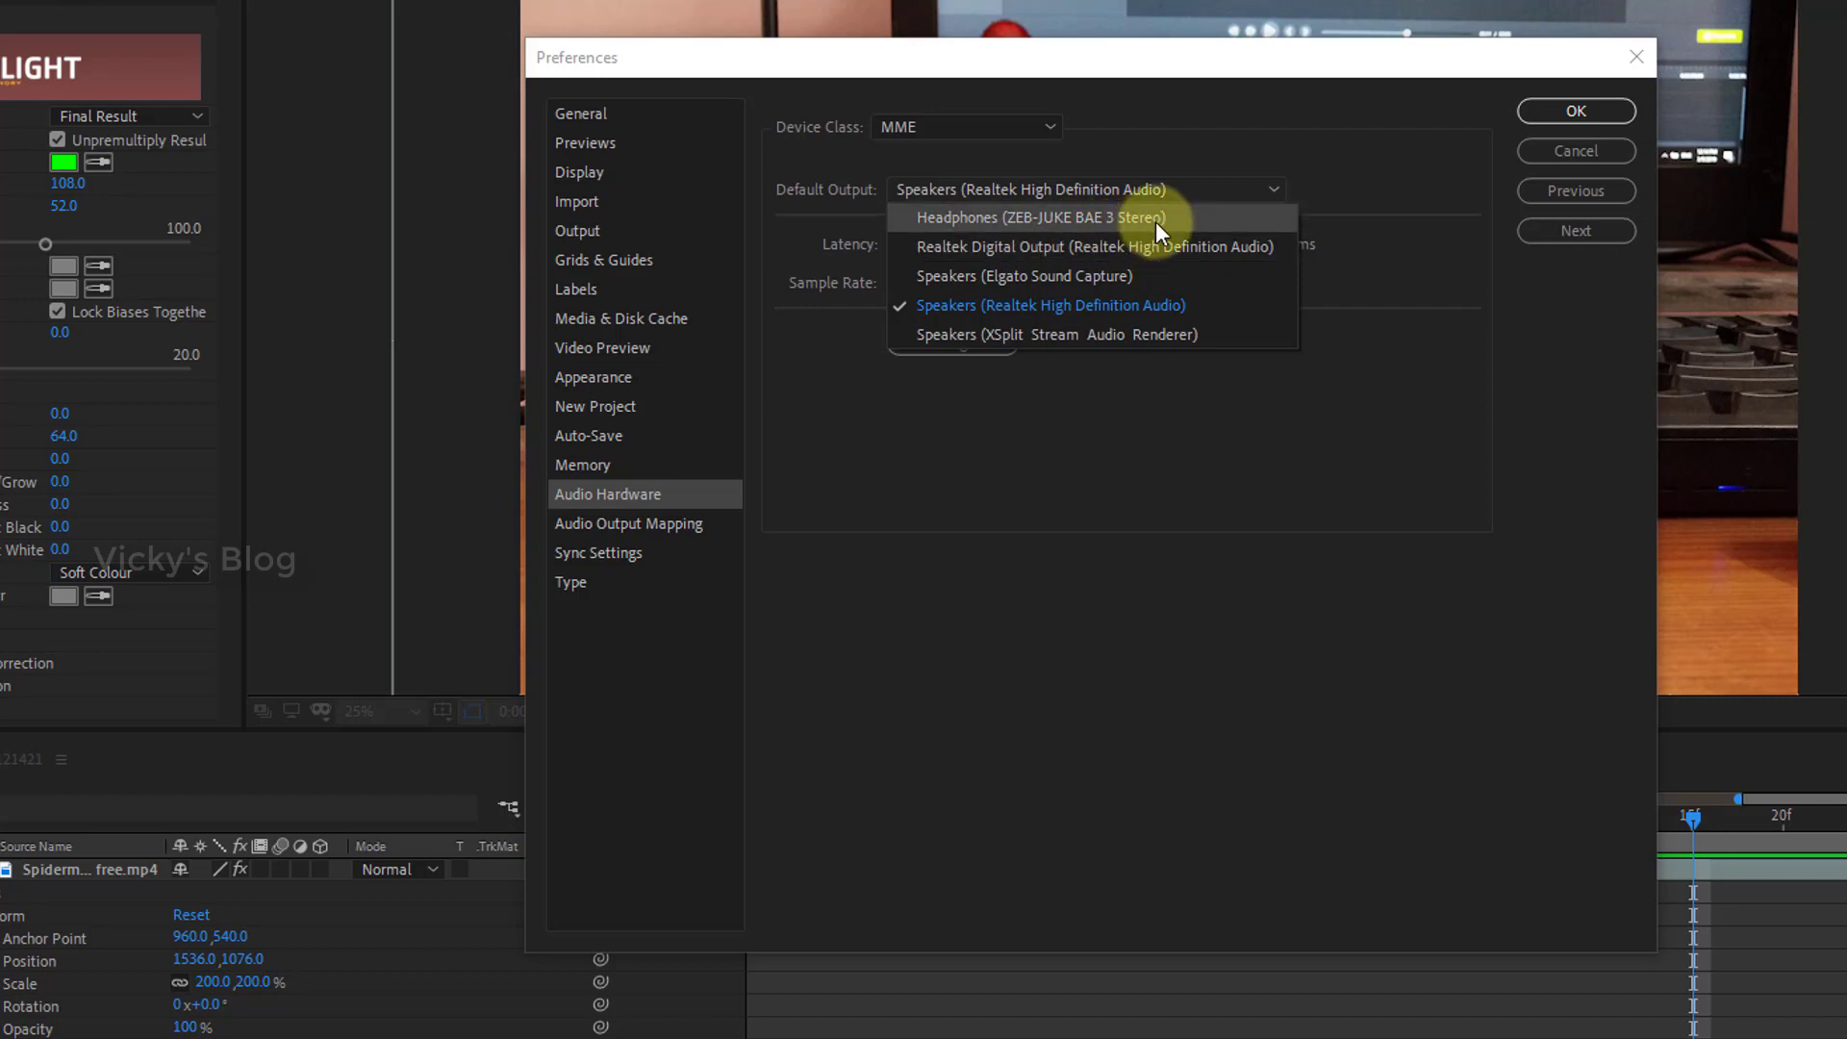
{"action": "left_click", "coordinate": [1039, 215]}
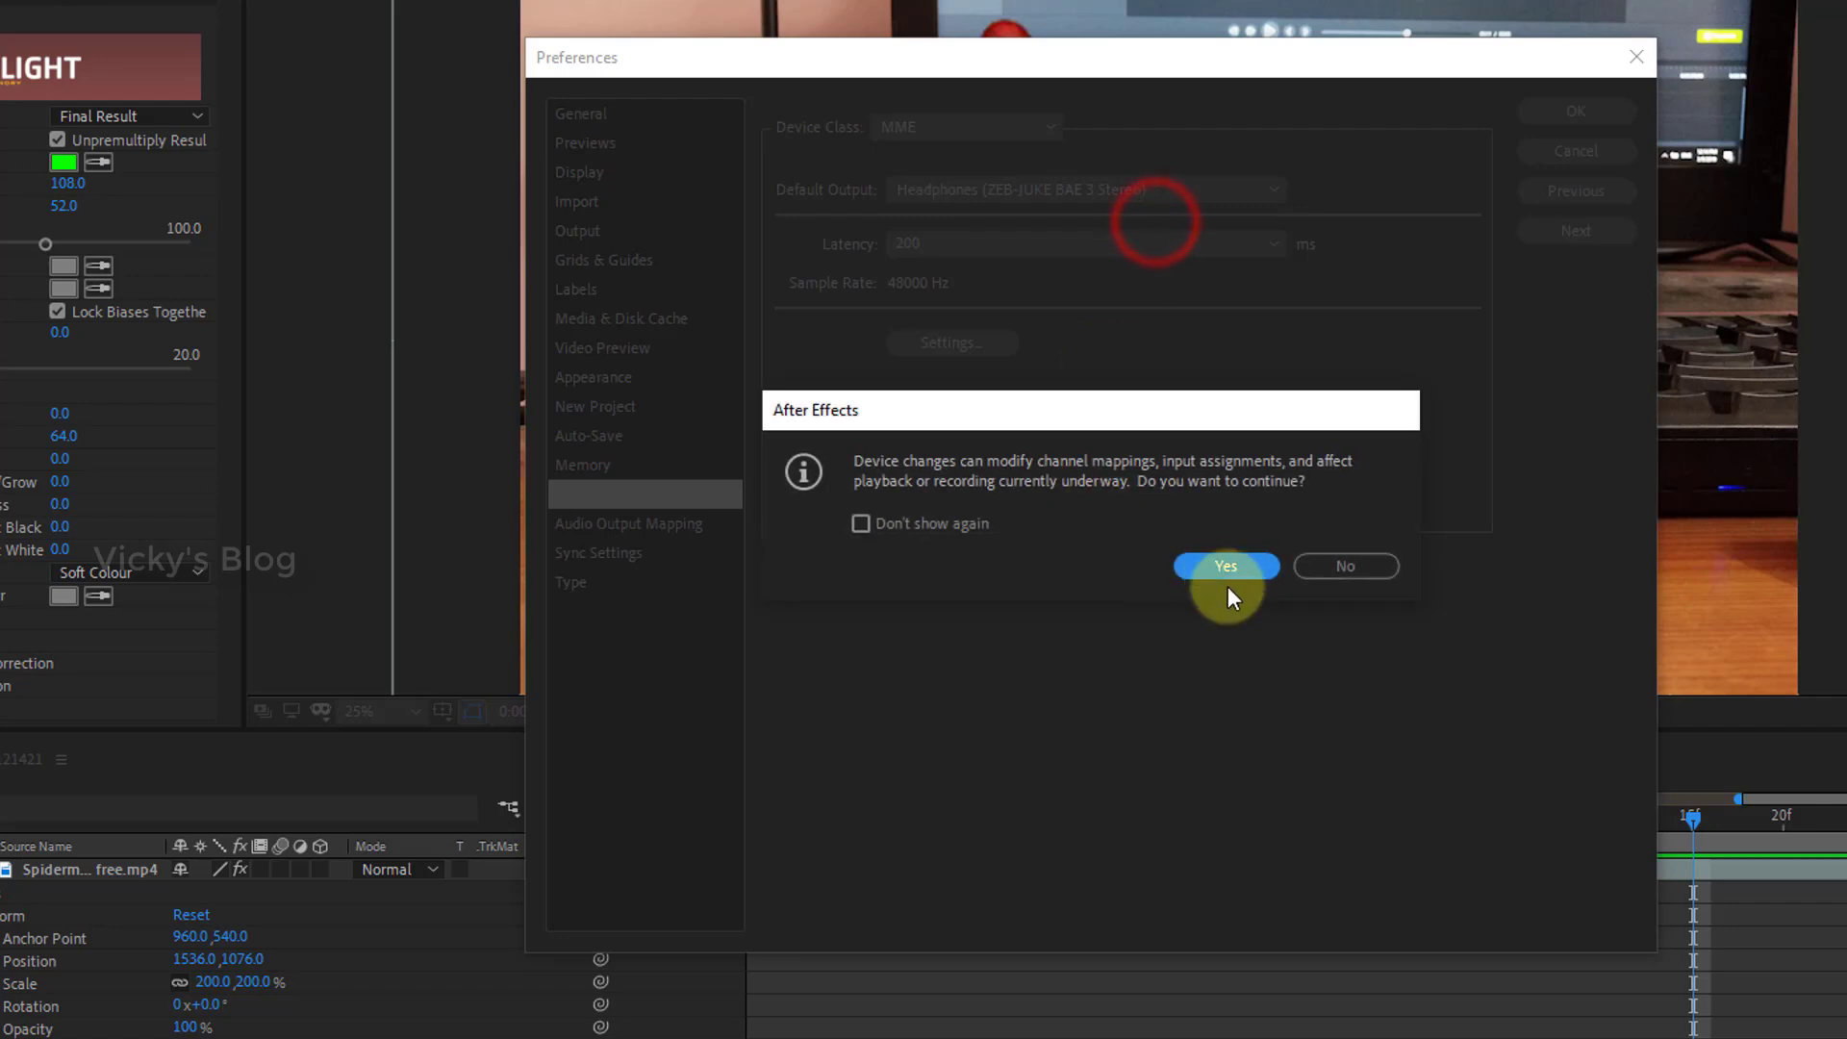
{"action": "mouse_move", "coordinate": [1110, 476]}
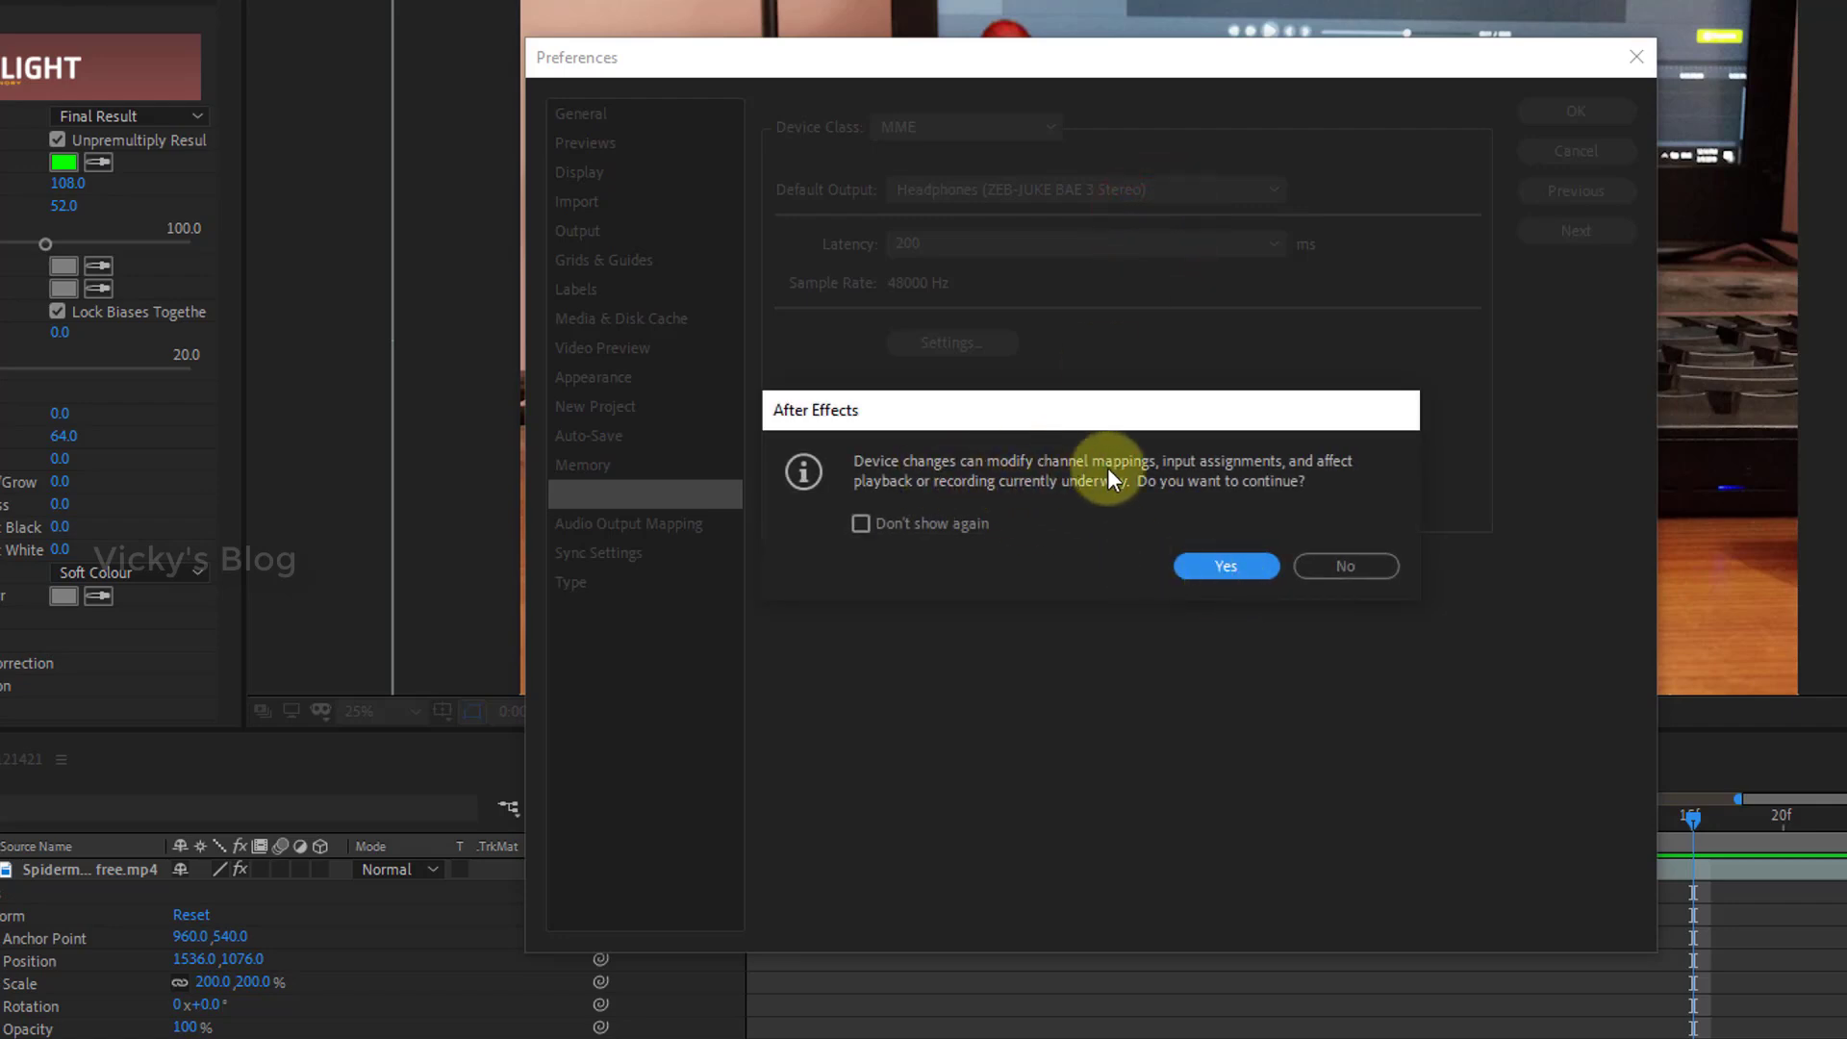
{"action": "mouse_move", "coordinate": [1229, 487]}
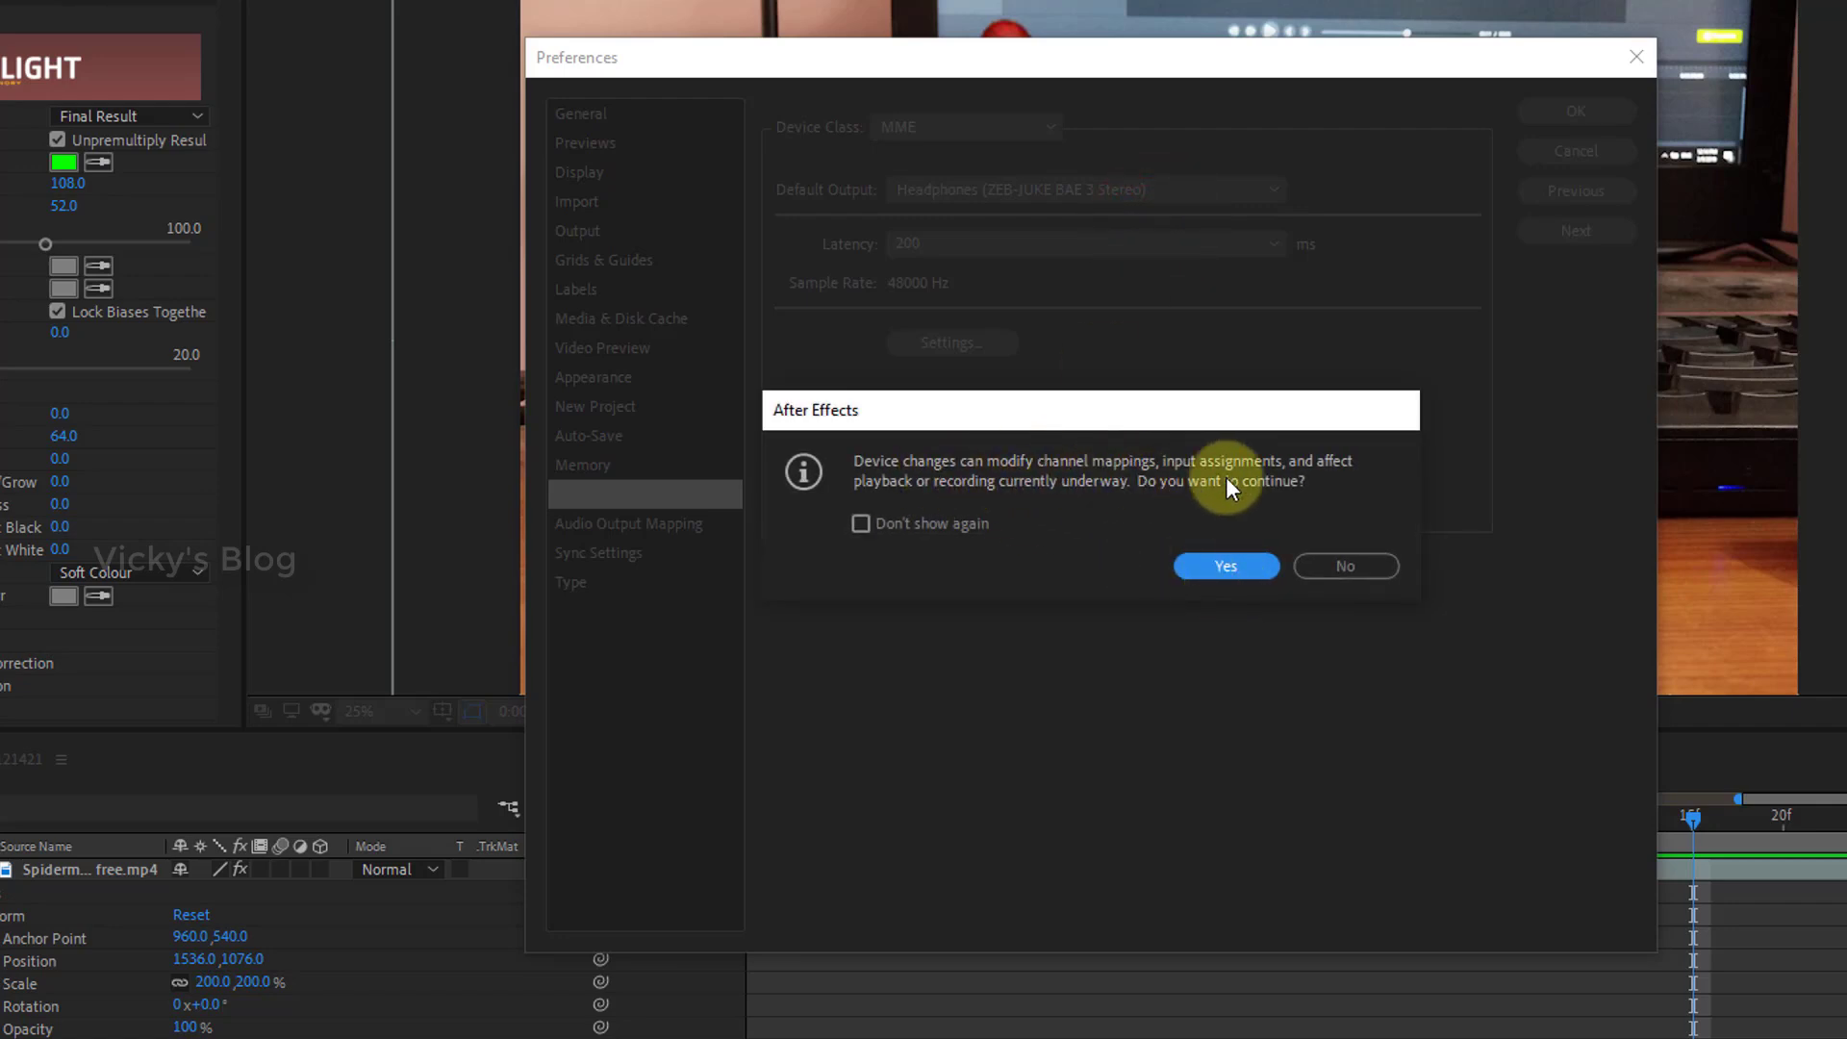
{"action": "left_click", "coordinate": [1226, 566]}
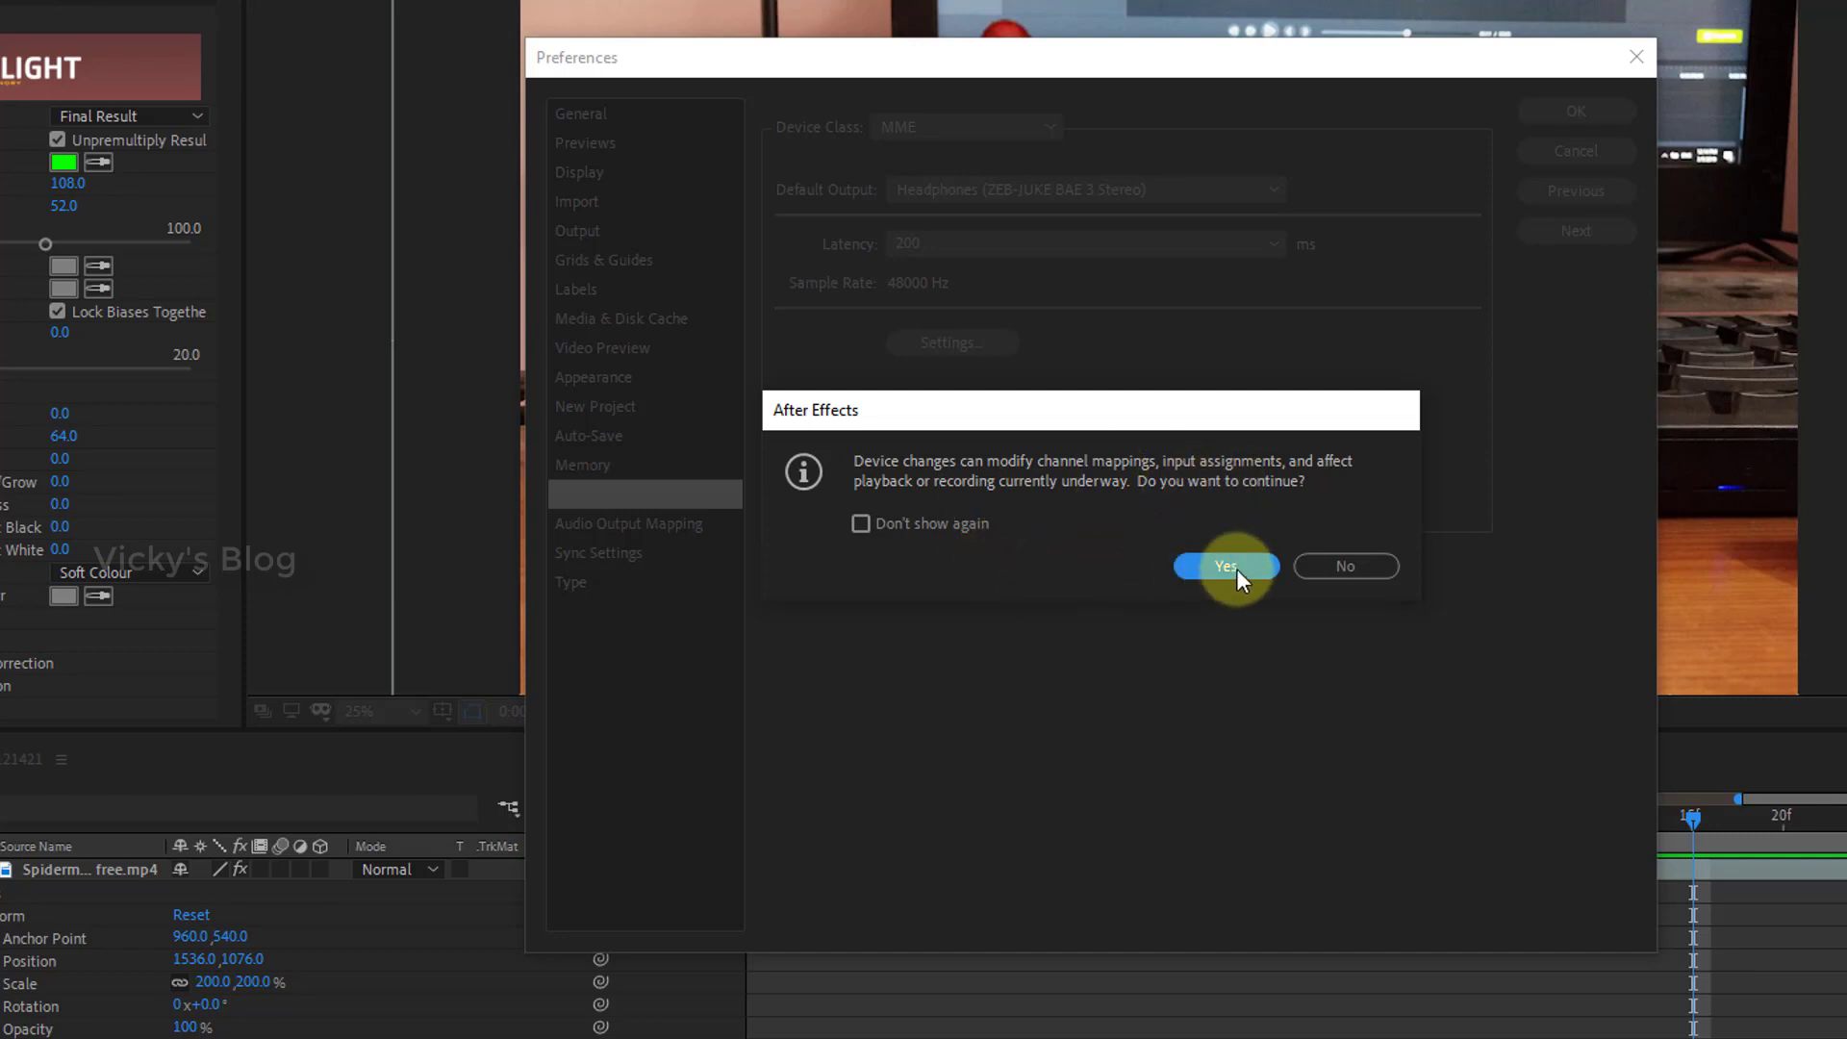
{"action": "left_click", "coordinate": [1226, 566]}
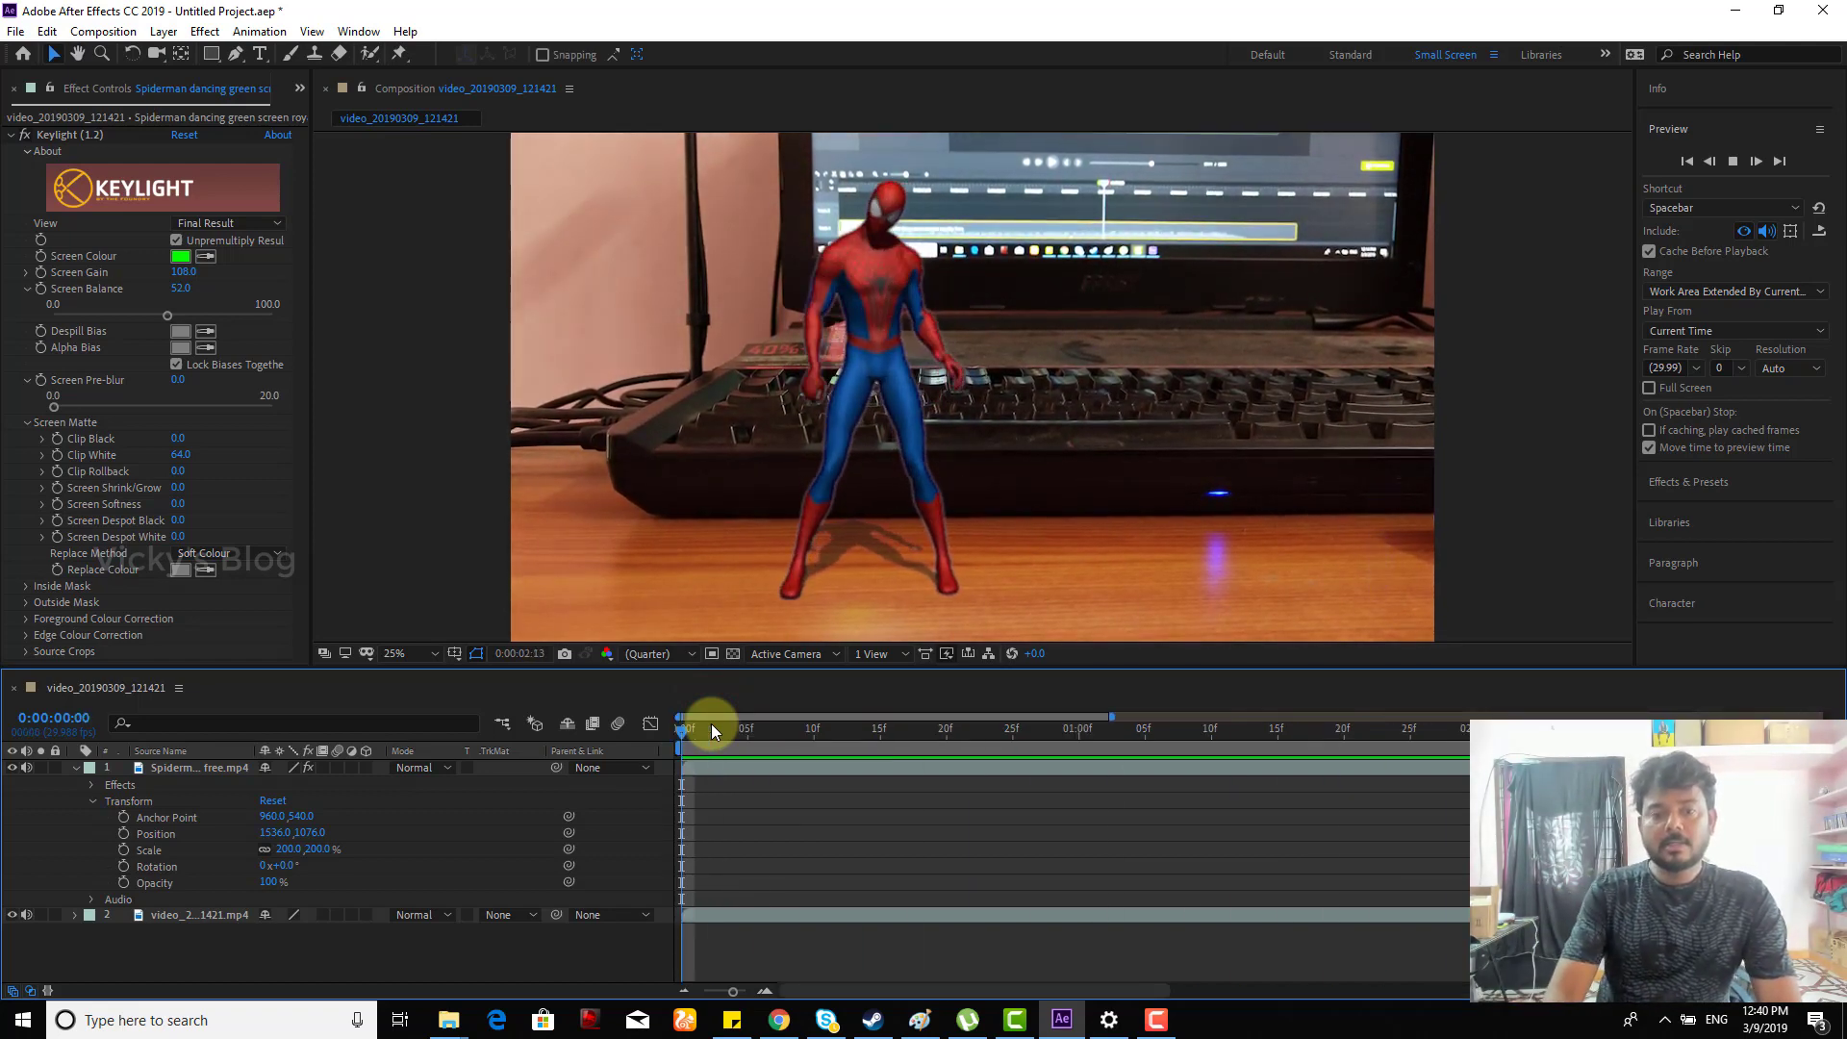
Drag the playhead back to 0:00 and preview the Spider-Man composition with audio
{"action": "left_click_drag", "start_coordinate": [712, 727], "coordinate": [1252, 727]}
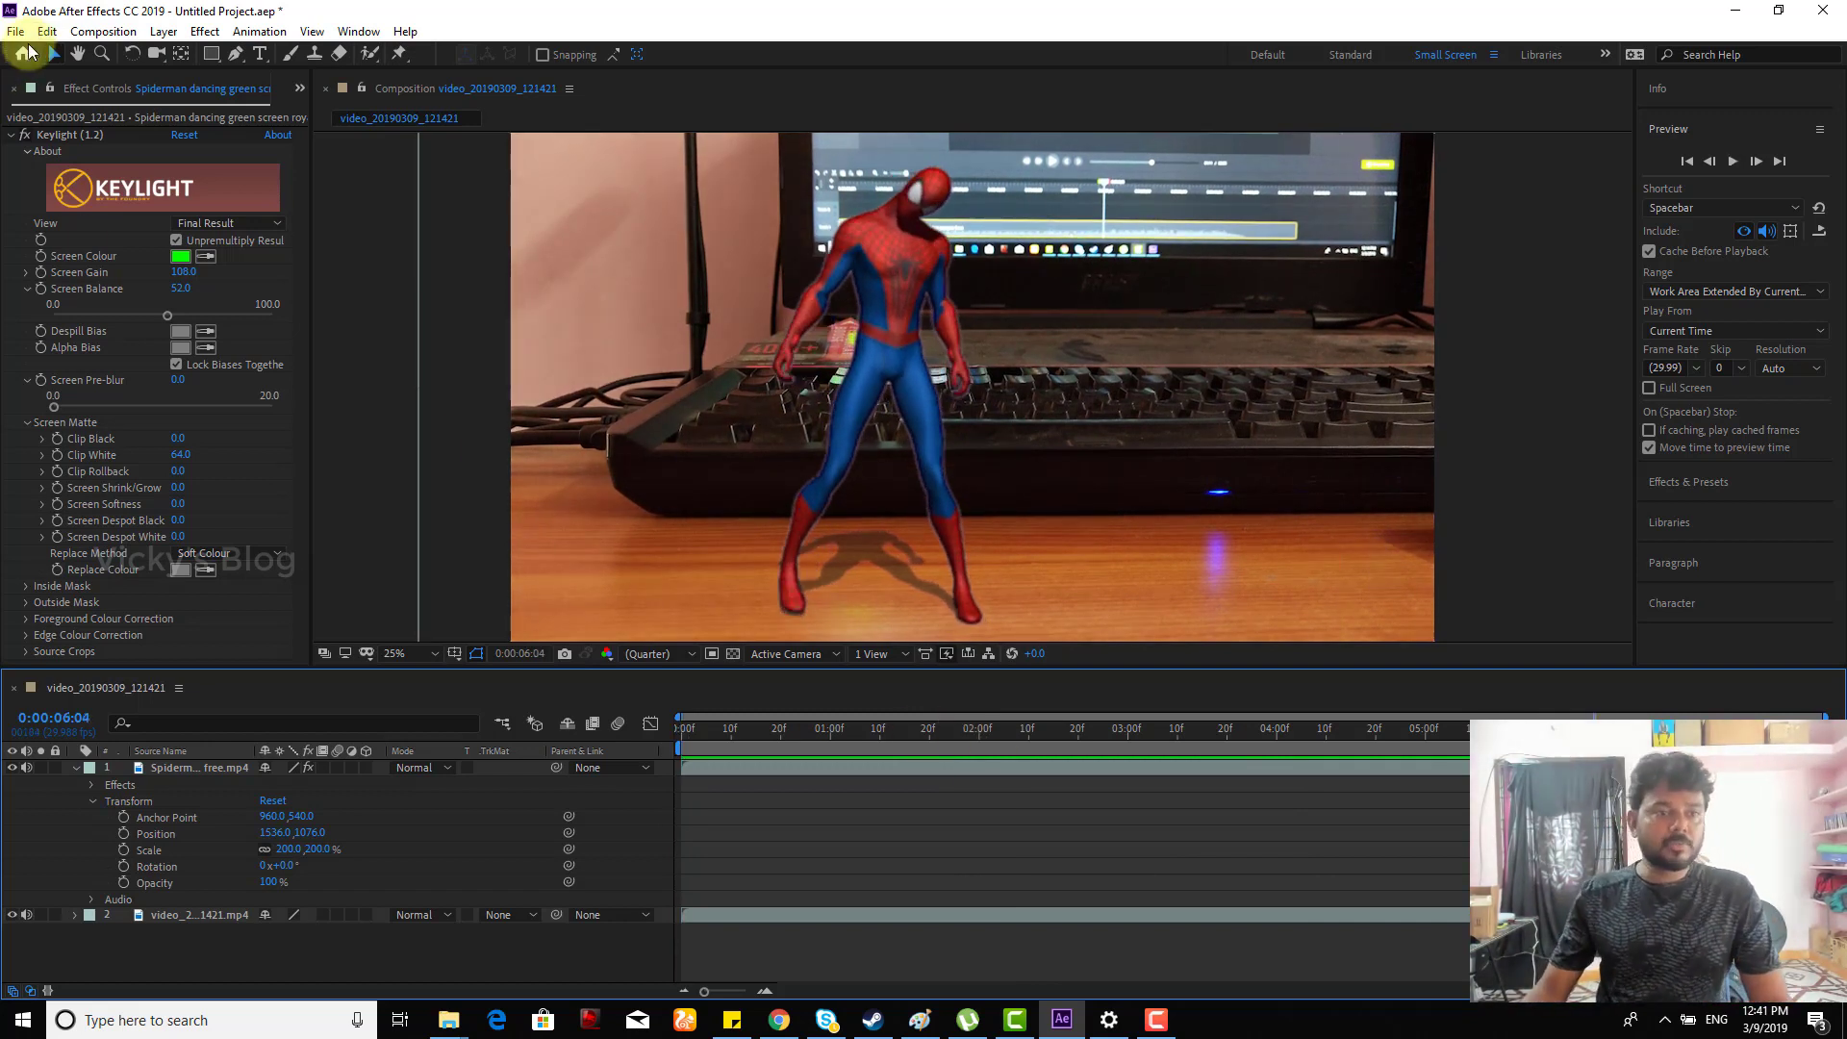
Reopen Audio Hardware preferences and reselect Headphones as Default Output at 44100 Hz
{"action": "left_click", "coordinate": [59, 31]}
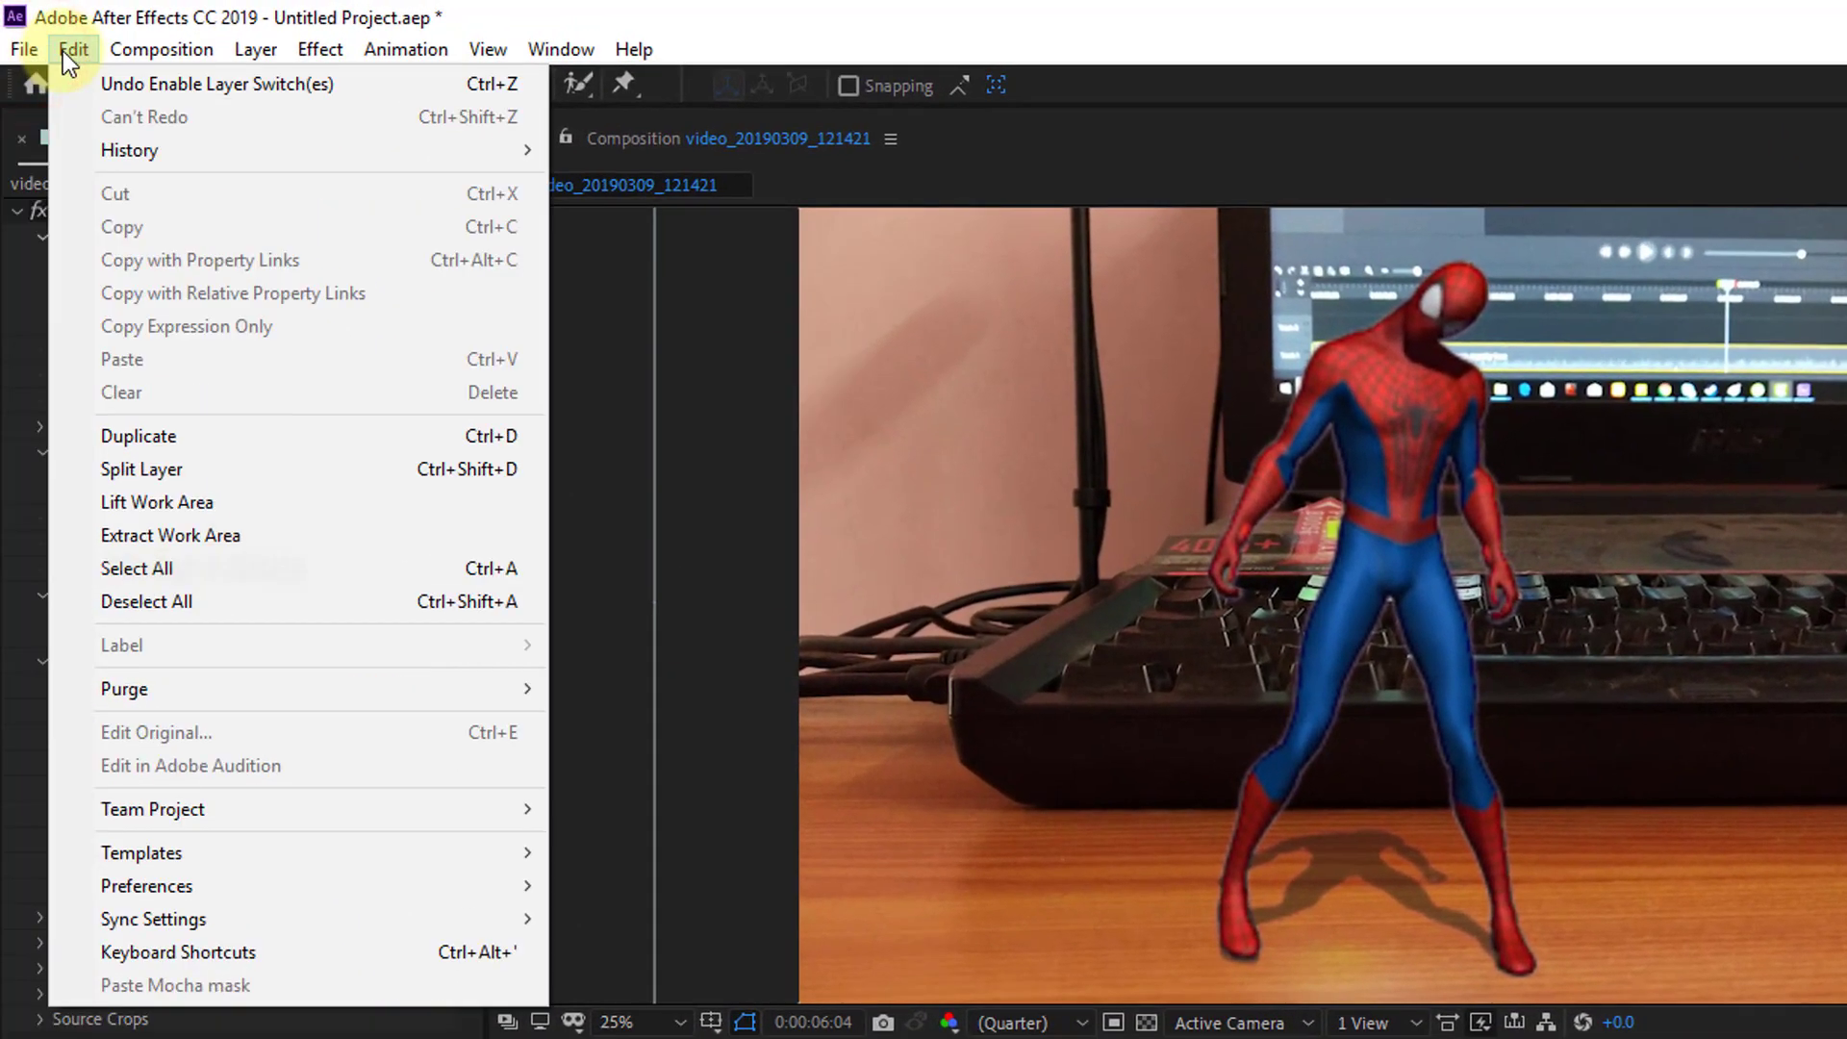
{"action": "mouse_move", "coordinate": [146, 298]}
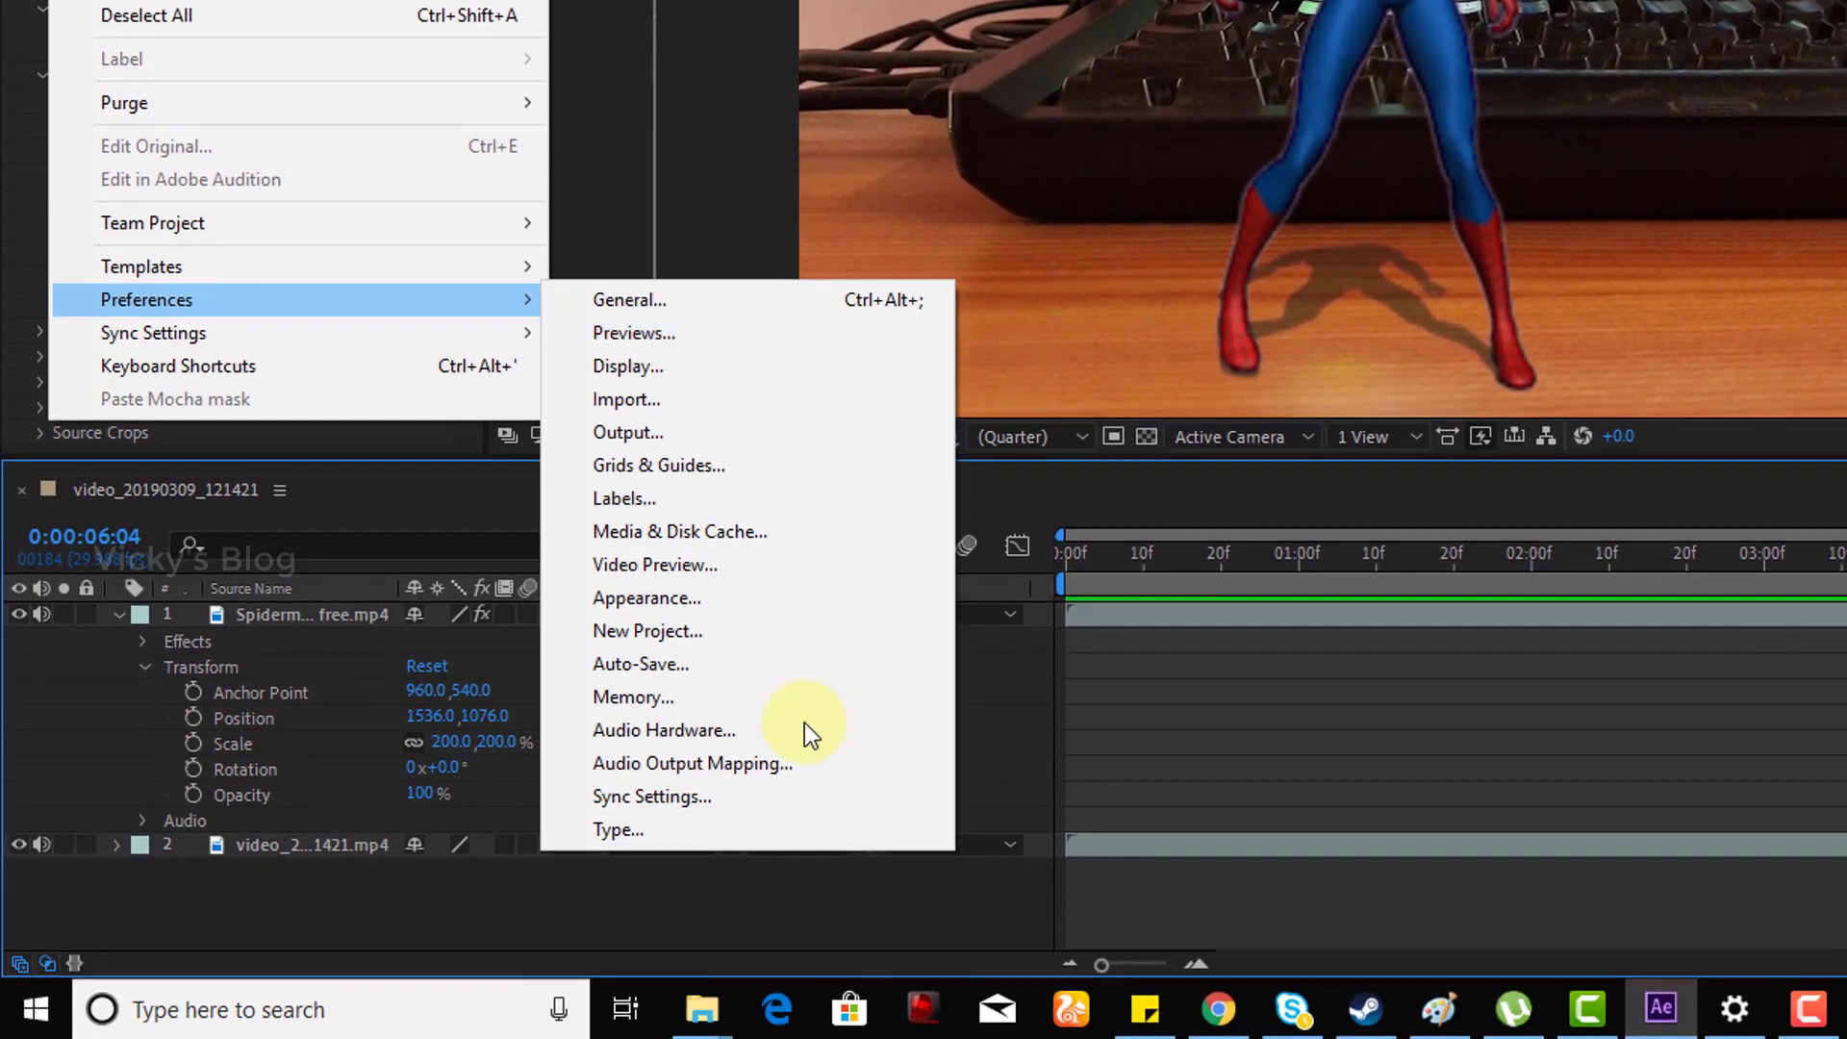
{"action": "left_click", "coordinate": [663, 731]}
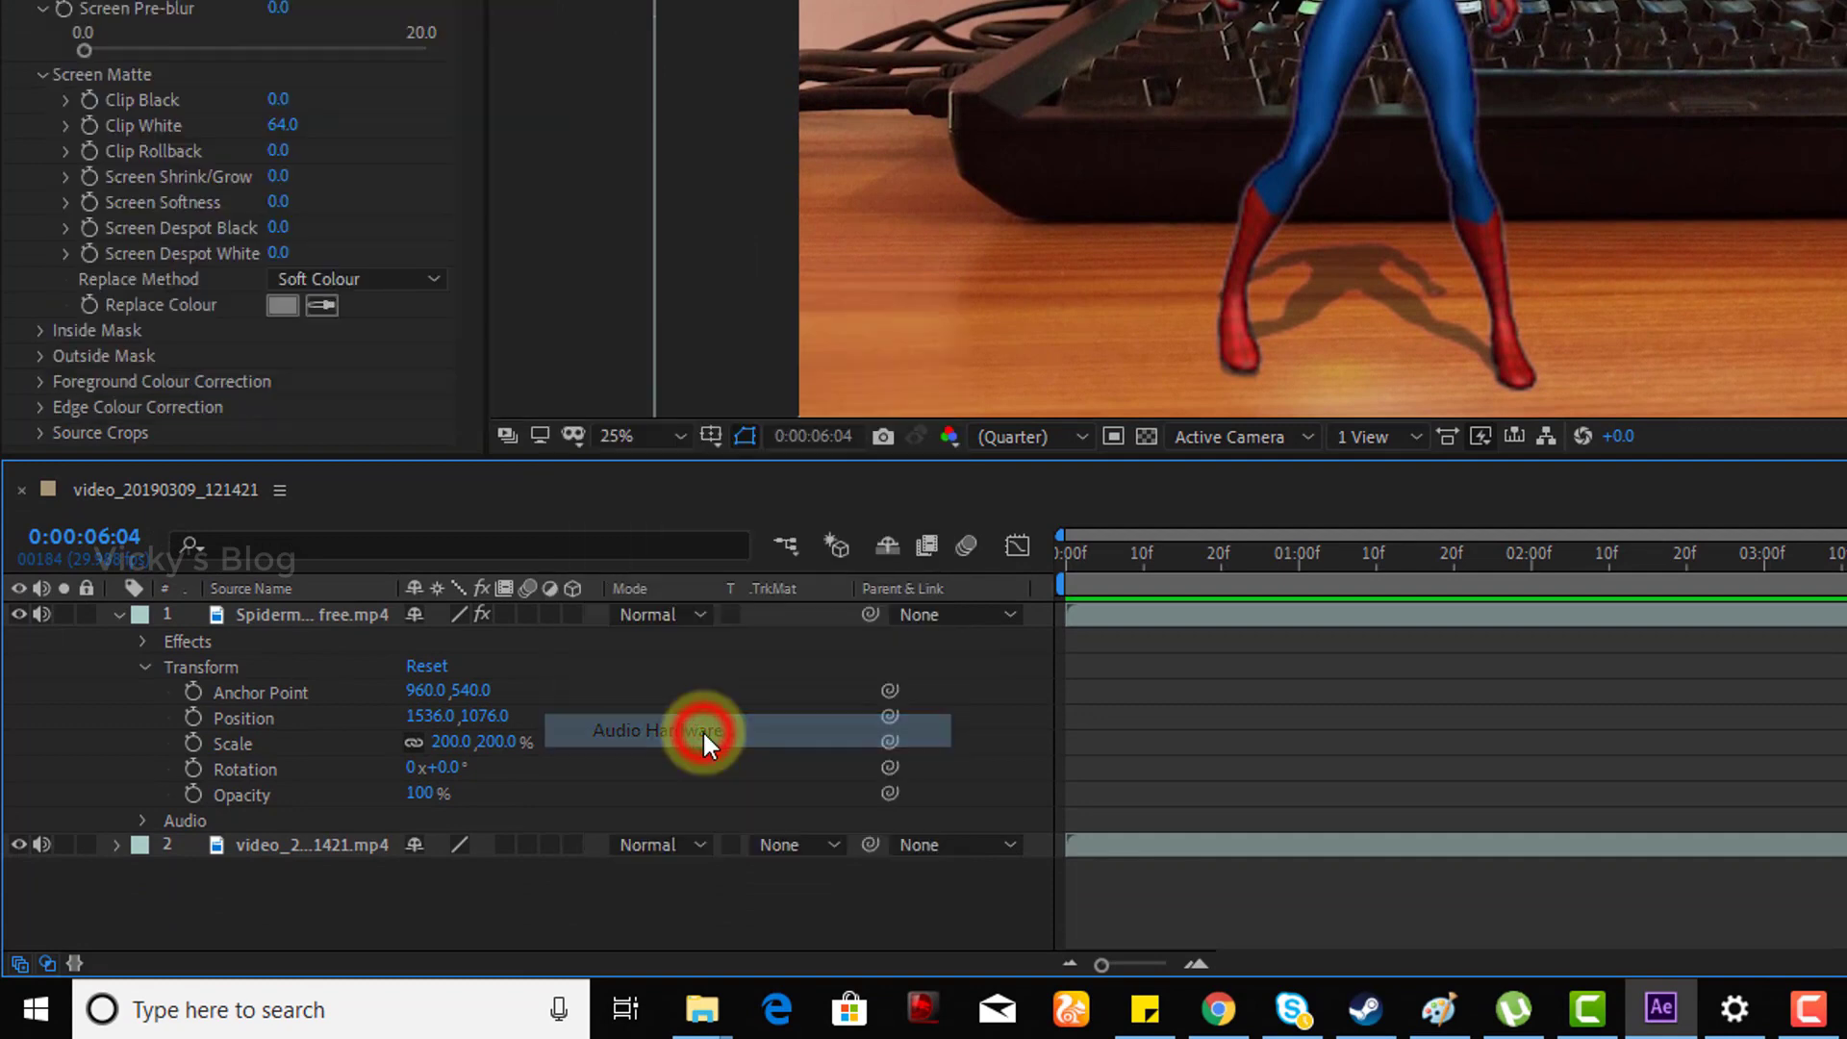
{"action": "left_click", "coordinate": [704, 732]}
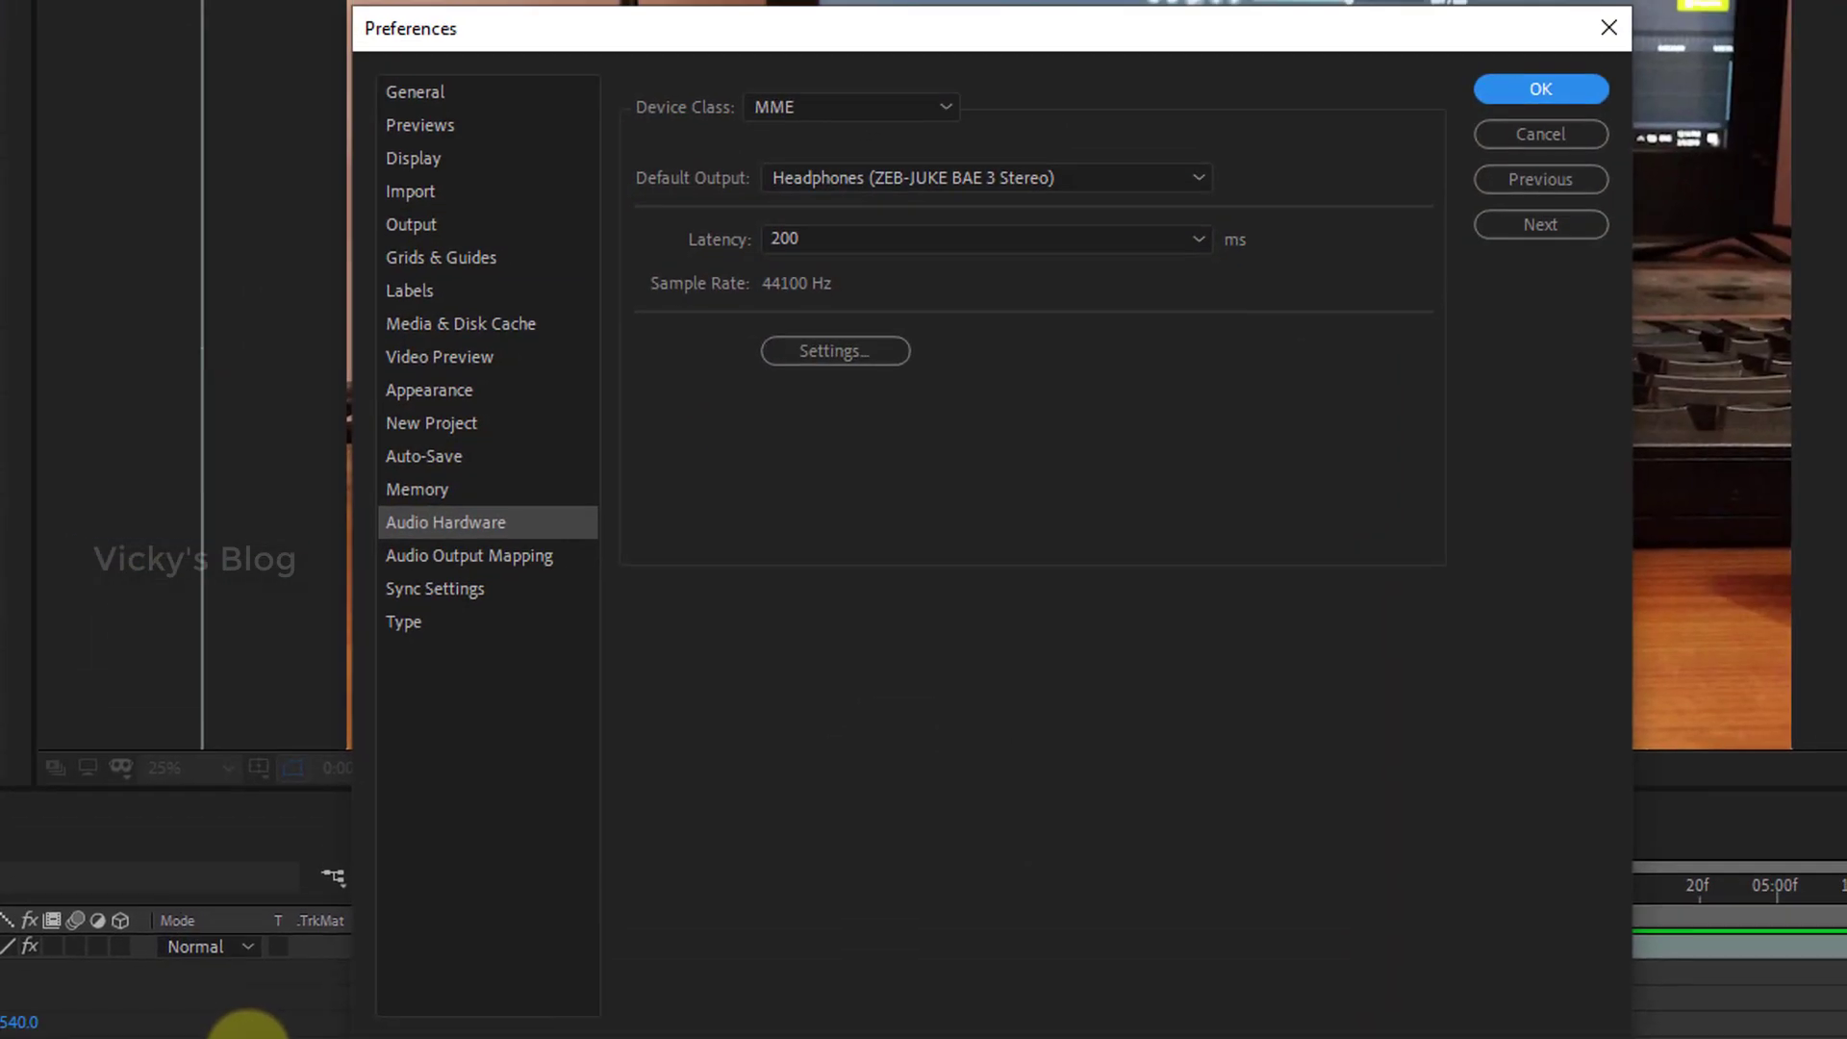
{"action": "left_click", "coordinate": [985, 177]}
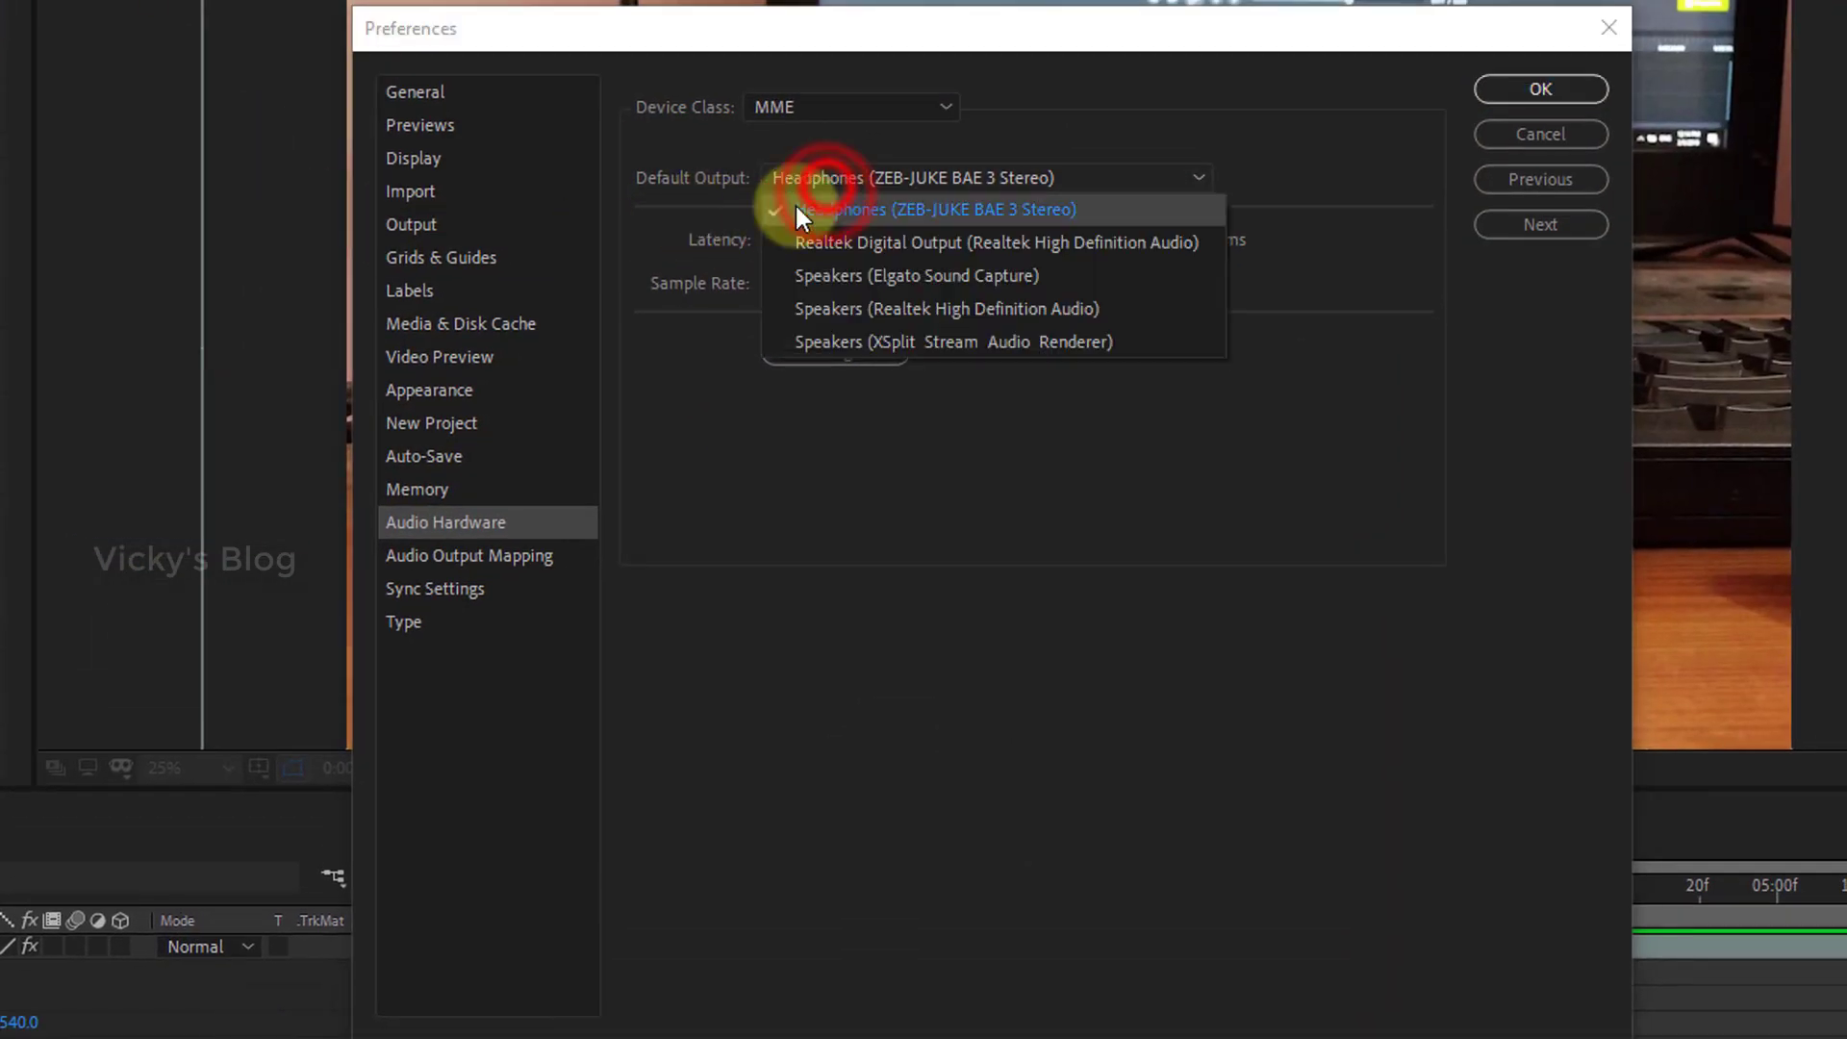
{"action": "left_click", "coordinate": [928, 210]}
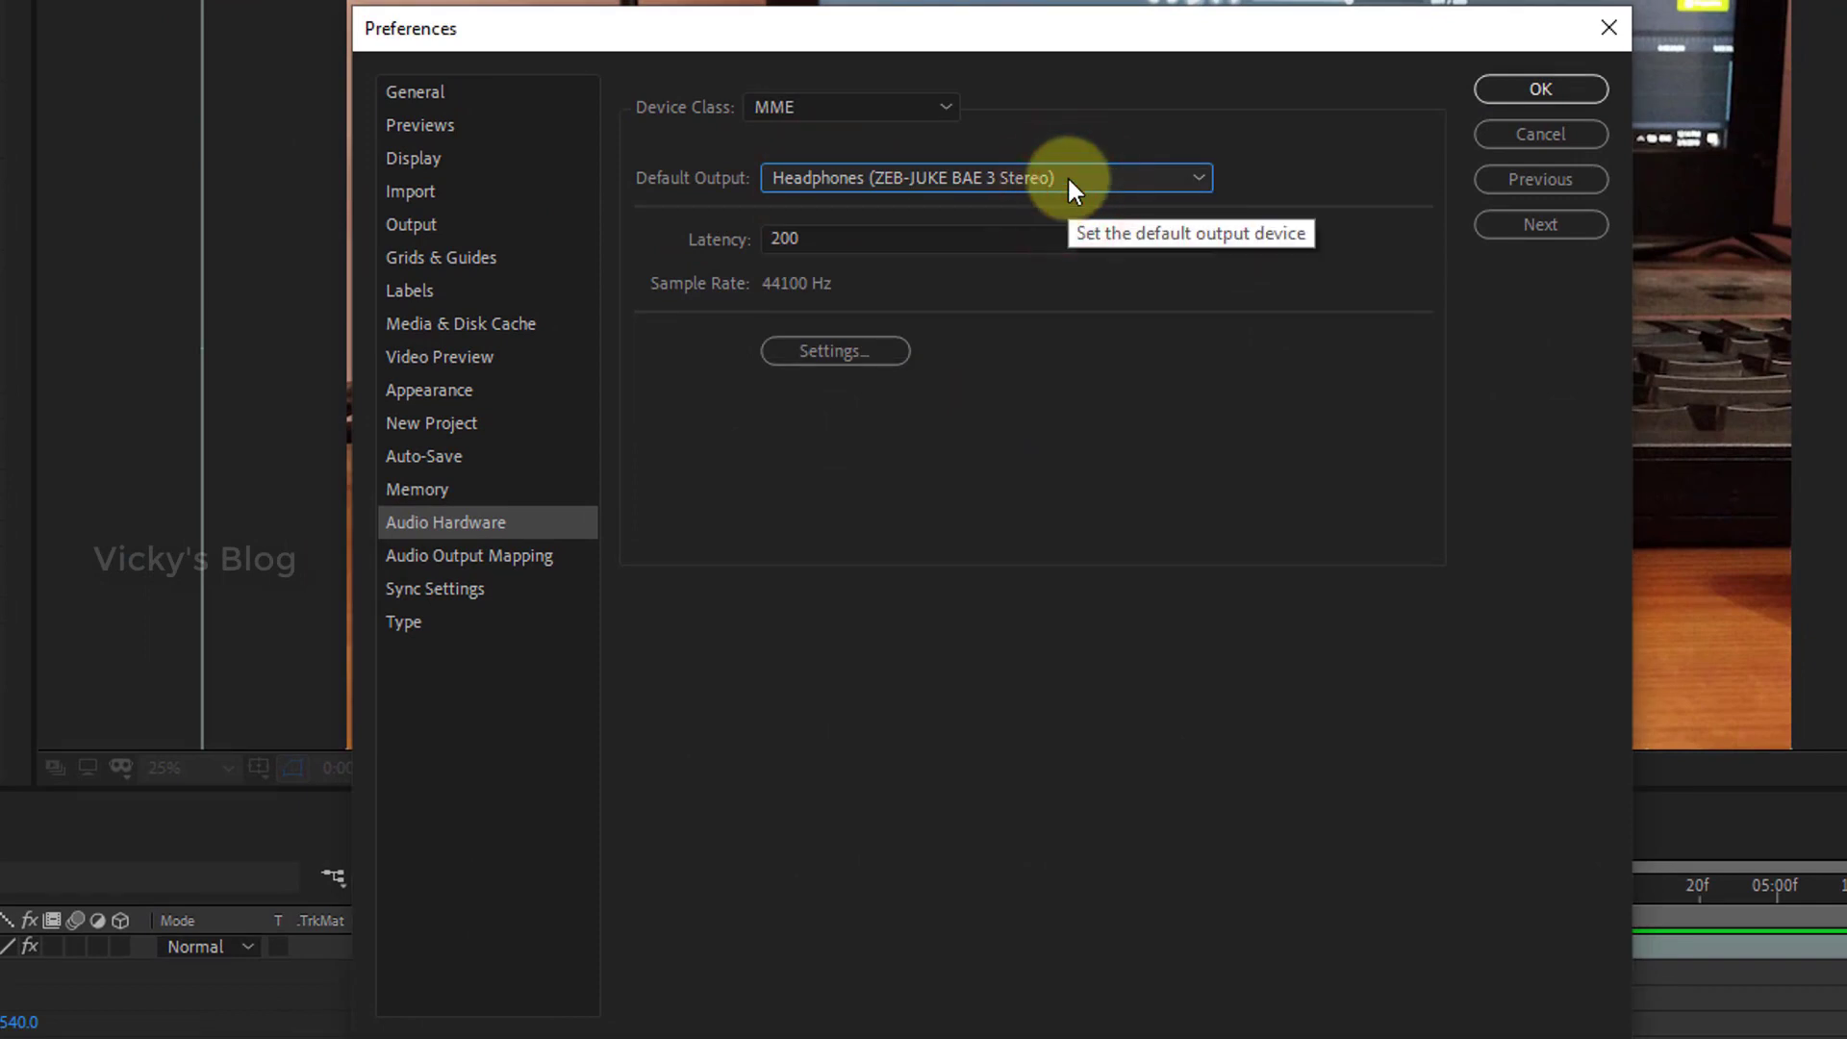